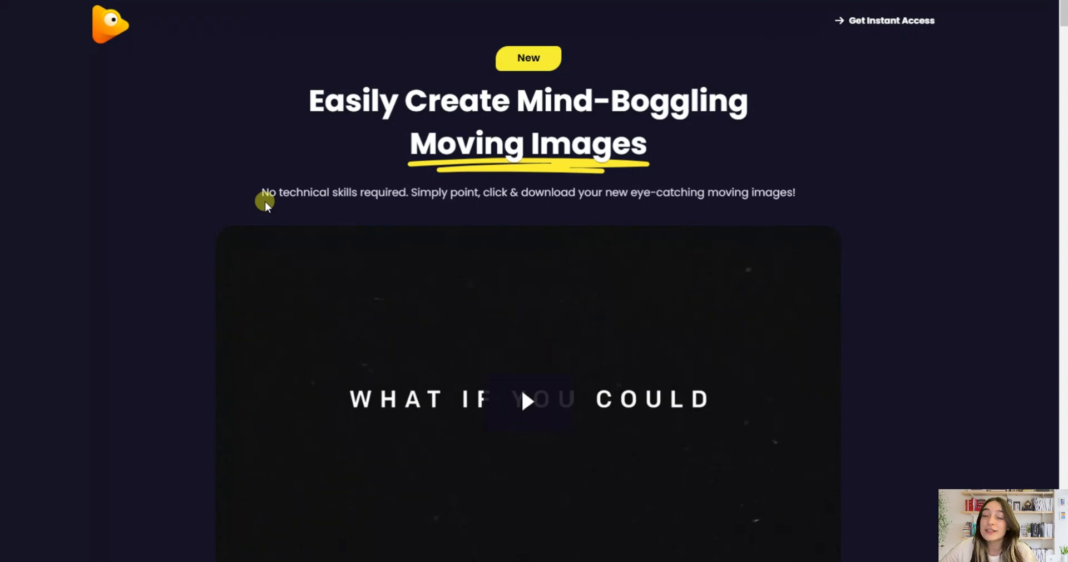
mouse_move(409, 202)
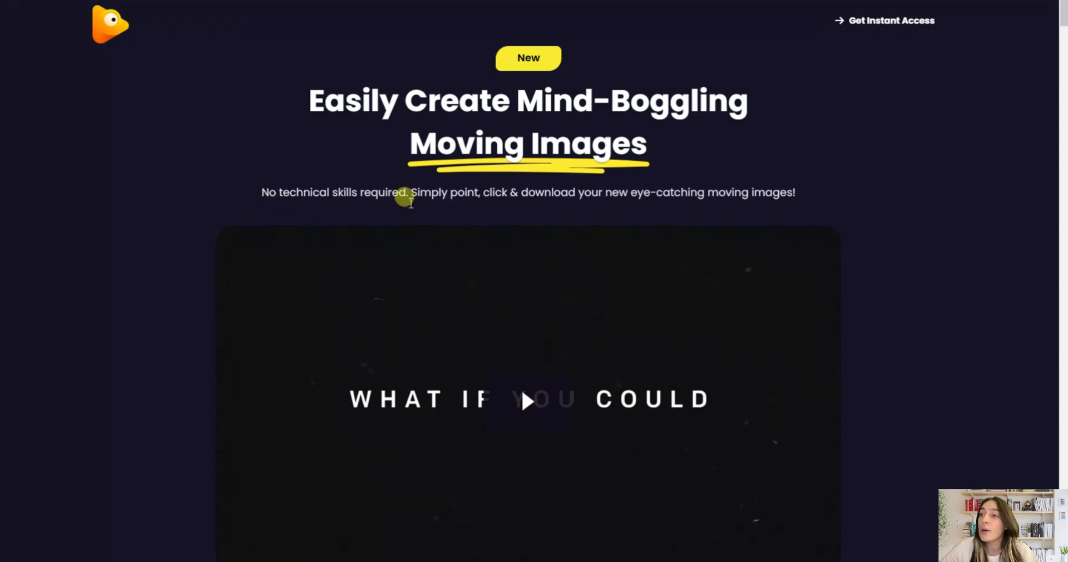
- Scroll down the landing page past Get Instant Access to the Standard vs Vibrance image comparison
scroll(down, 3)
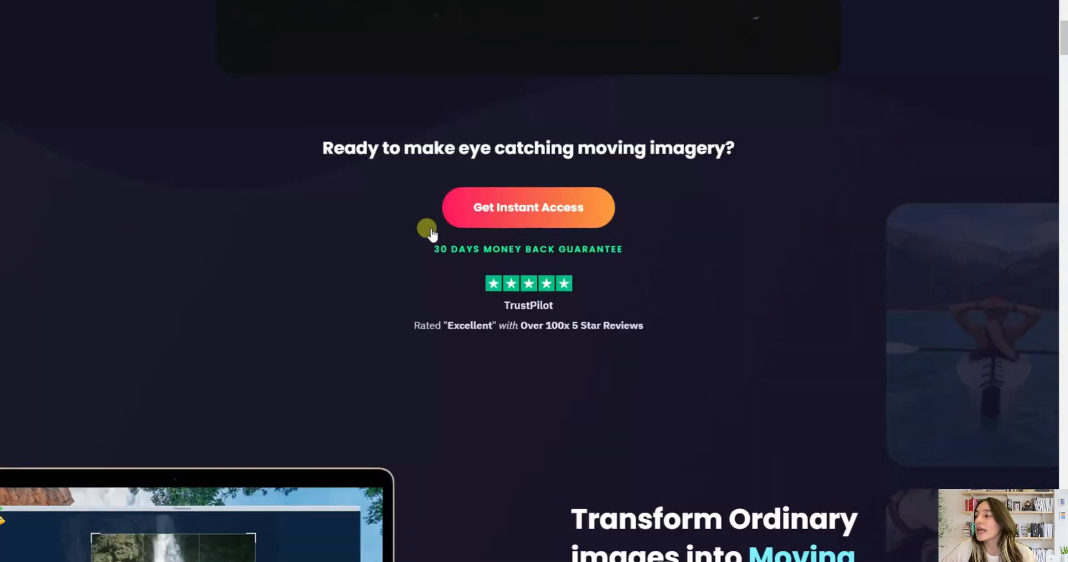
scroll(down, 3)
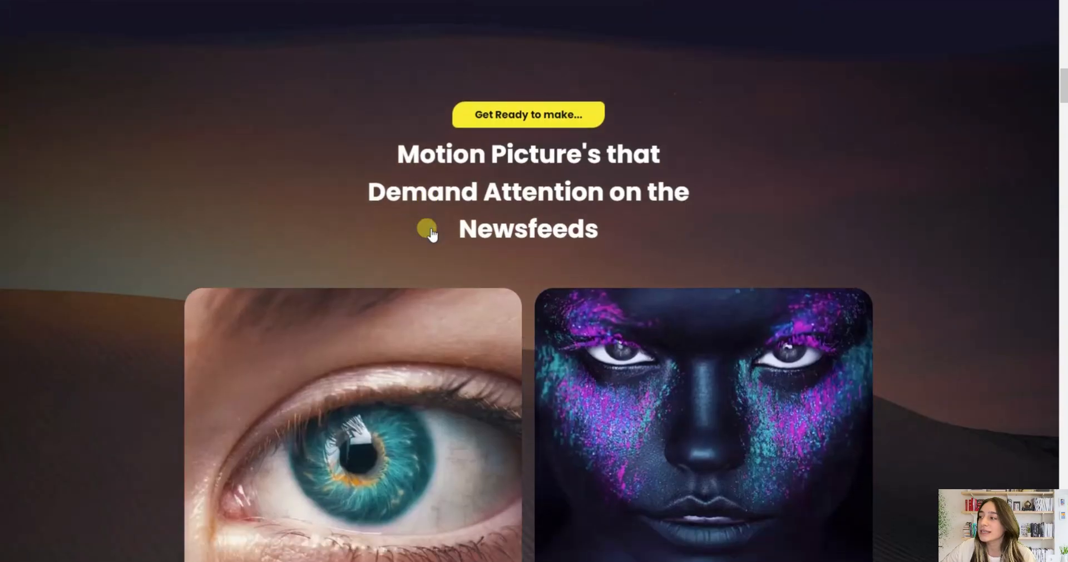
scroll(down, 3)
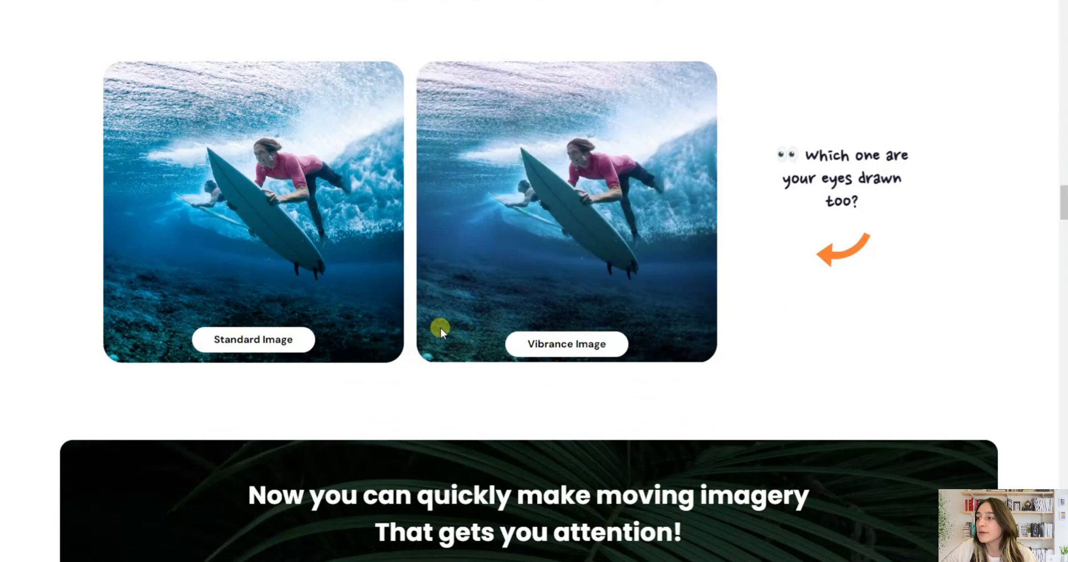
scroll(down, 3)
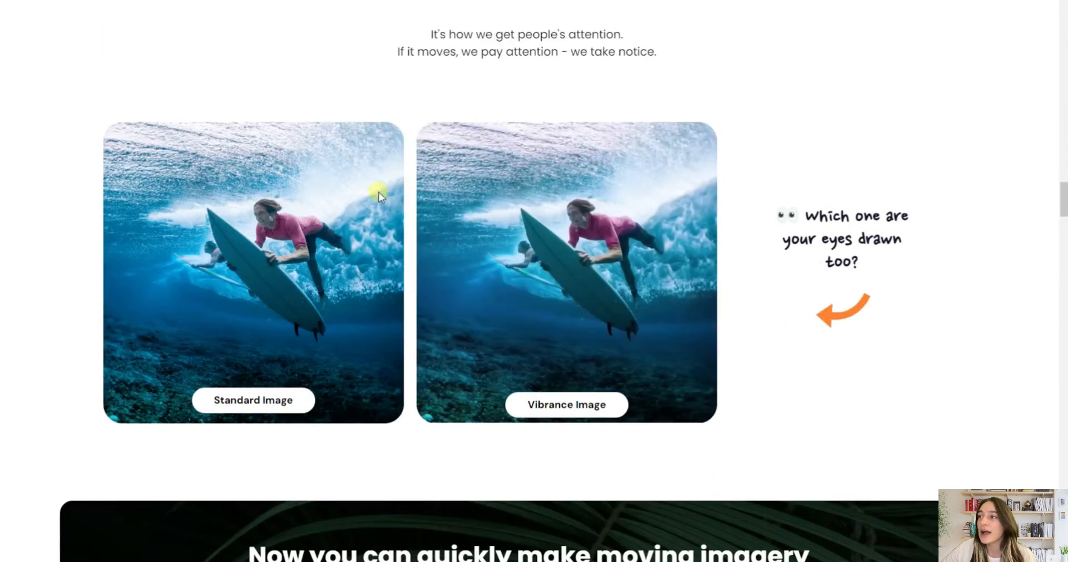
scroll(down, 3)
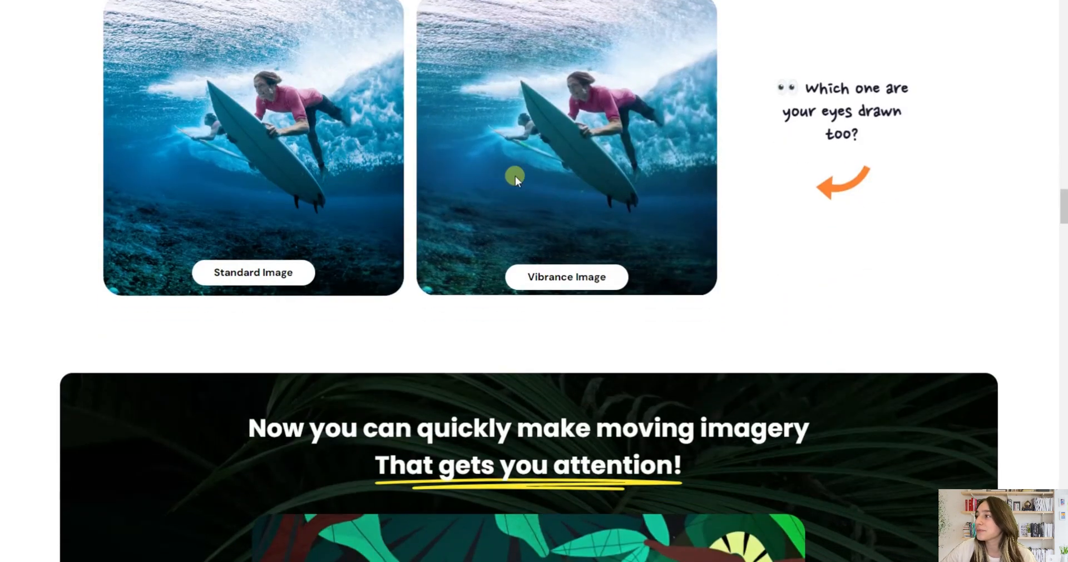
mouse_move(342, 332)
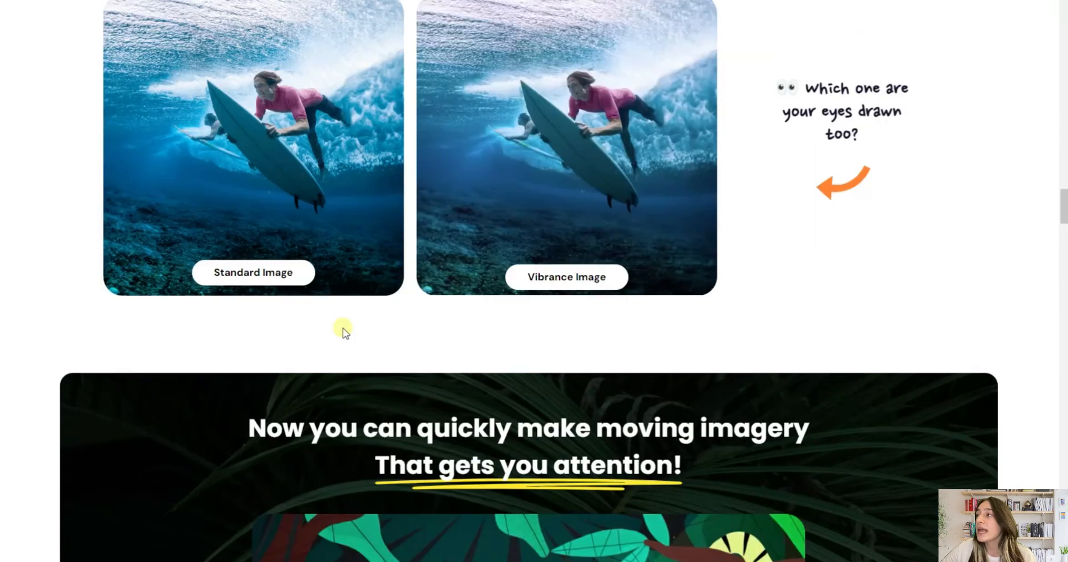
scroll(down, 3)
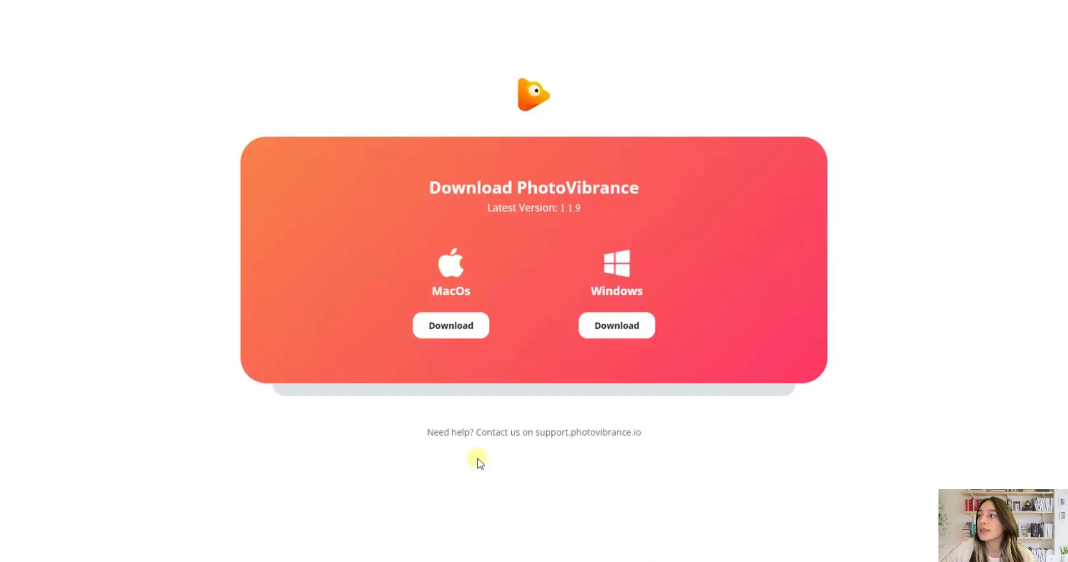
mouse_move(430, 234)
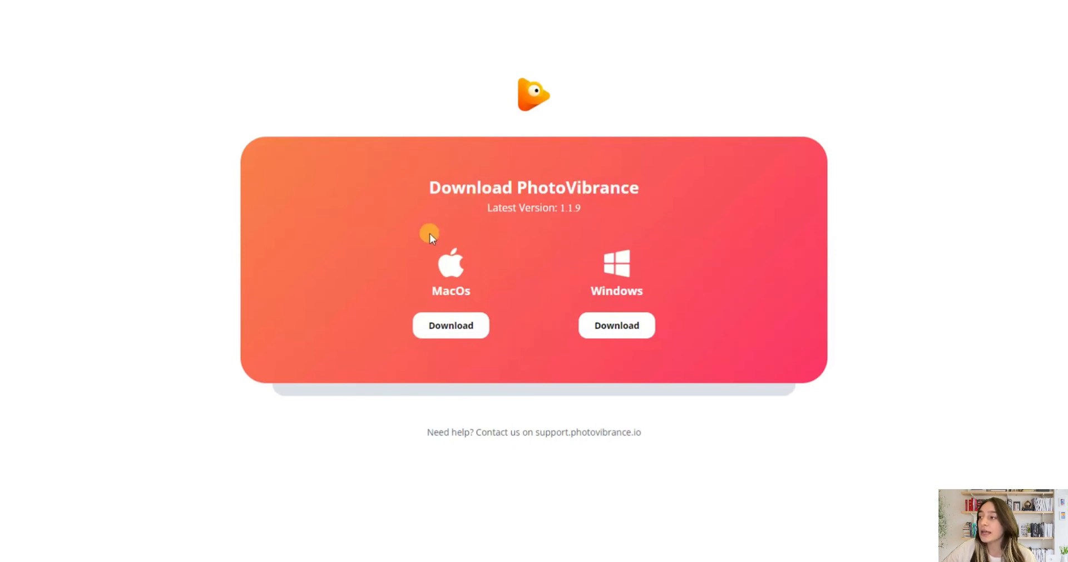
mouse_move(663, 318)
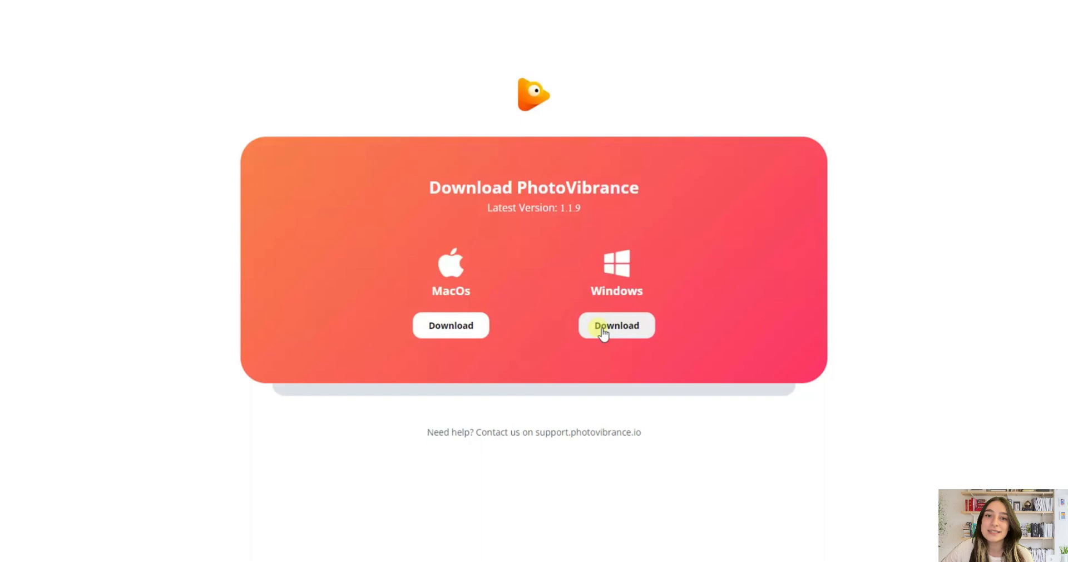
- Download the Windows version of PhotoVibrance 1.1.9 from the download page
click(615, 325)
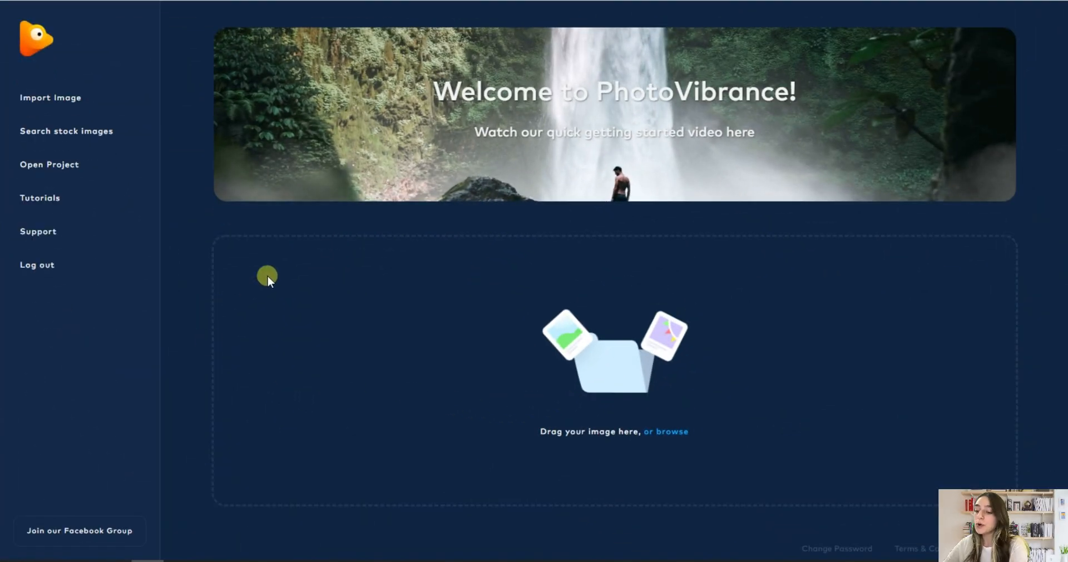
mouse_move(89, 179)
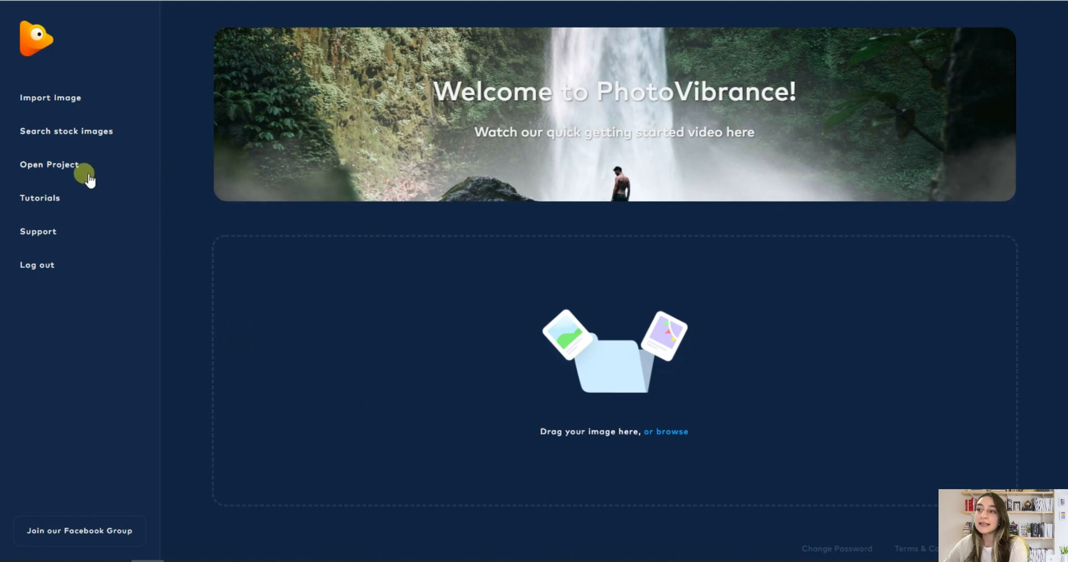
mouse_move(66, 132)
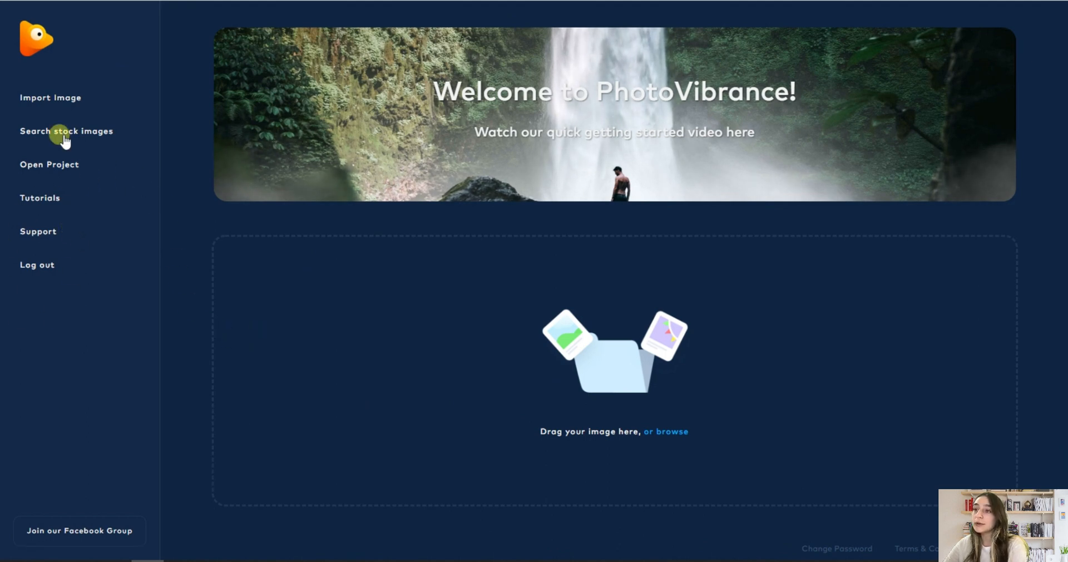
click(65, 131)
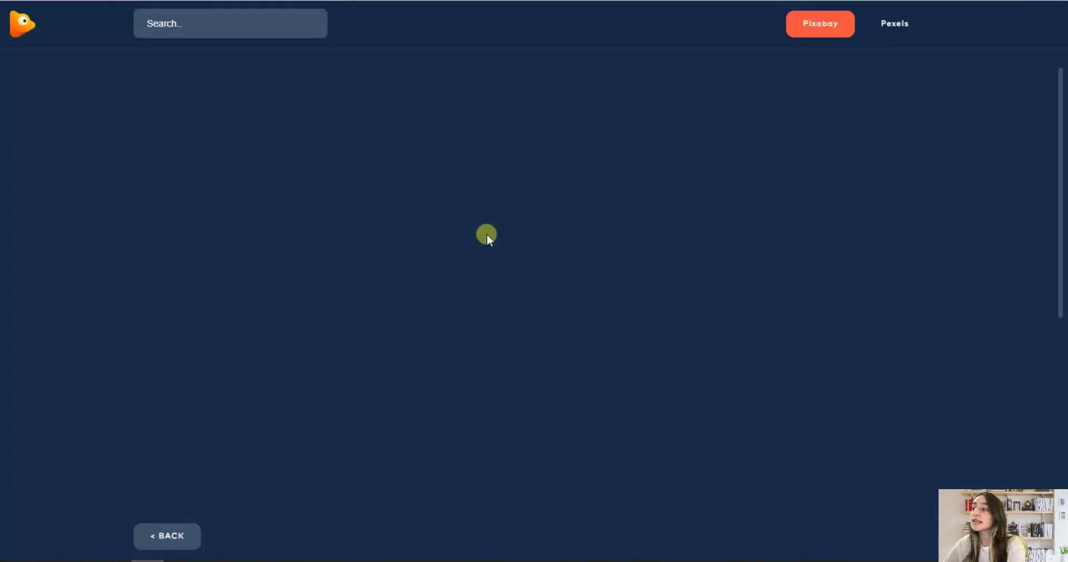
mouse_move(414, 339)
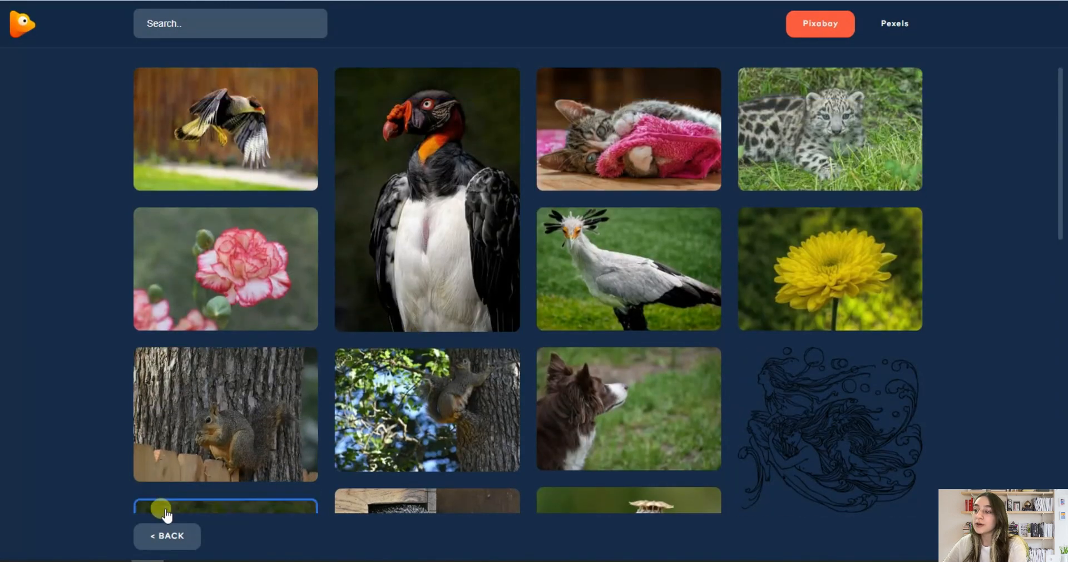
click(167, 535)
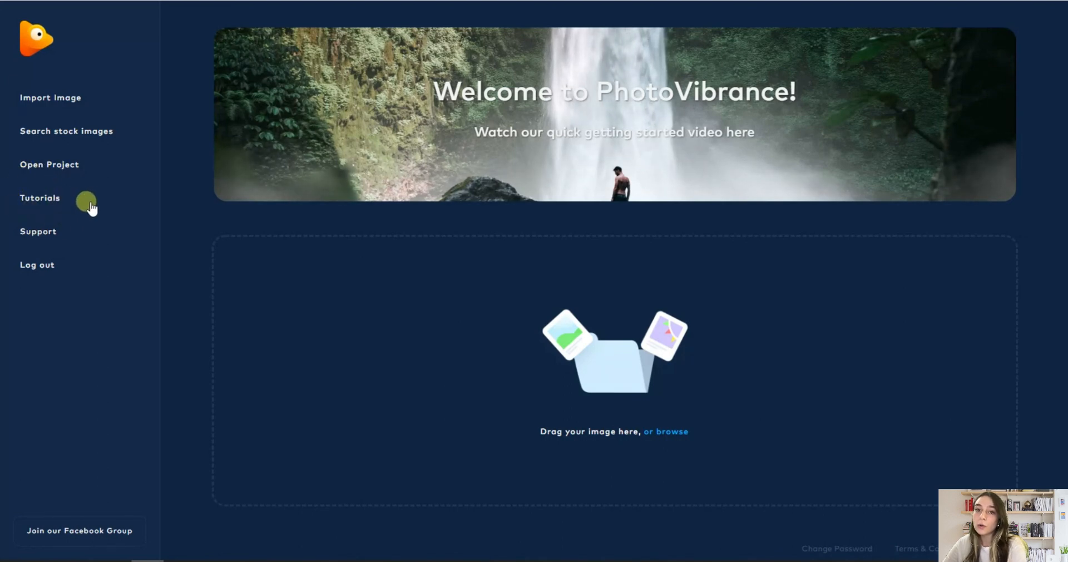
mouse_move(38, 244)
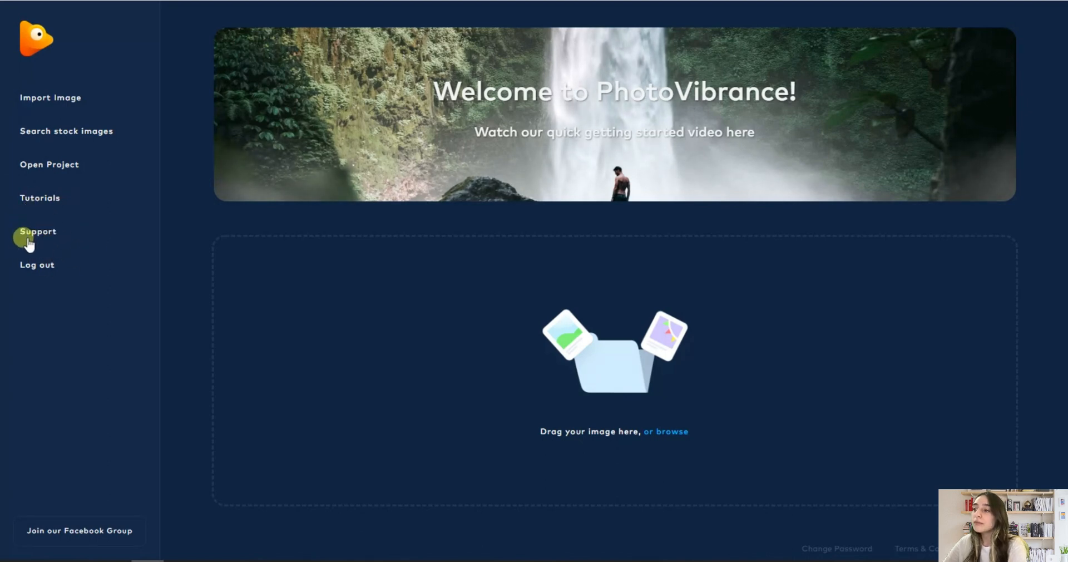
mouse_move(674, 435)
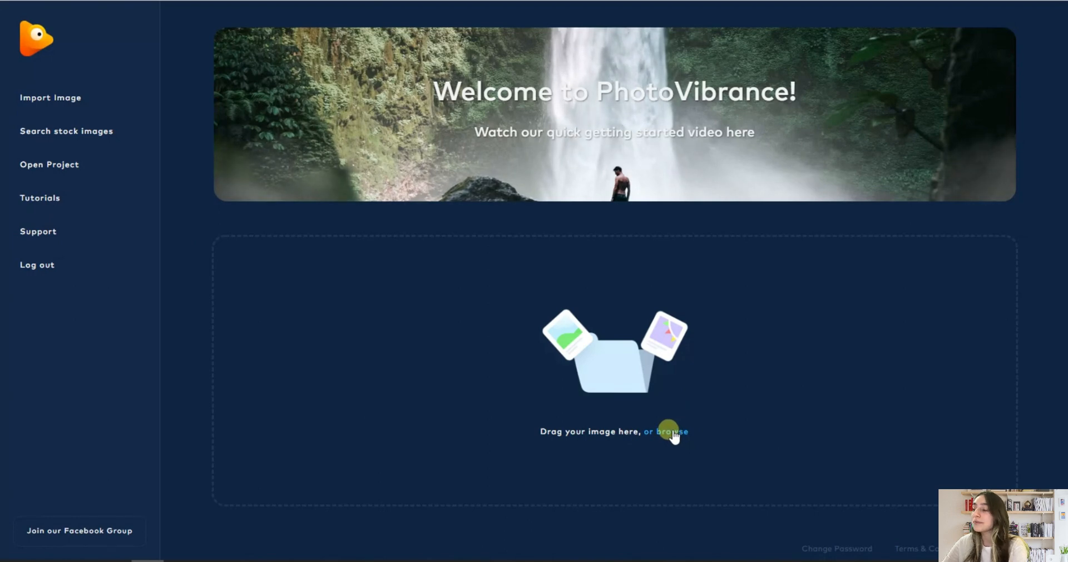
- Import the eye close-up as a Magic Motion project, trying Square and Custom before settling on Landscape resolution
click(666, 431)
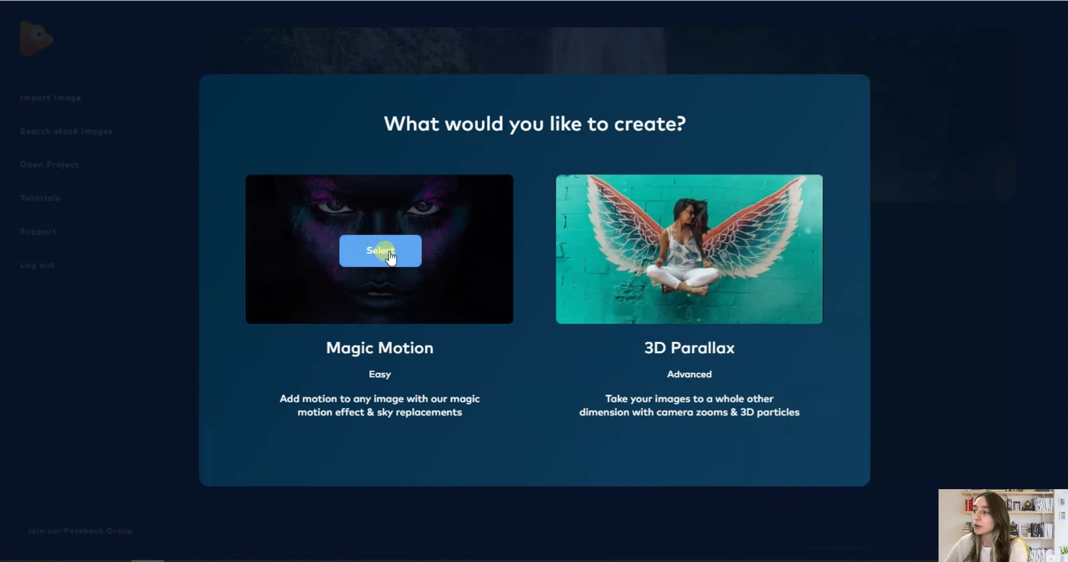
click(379, 251)
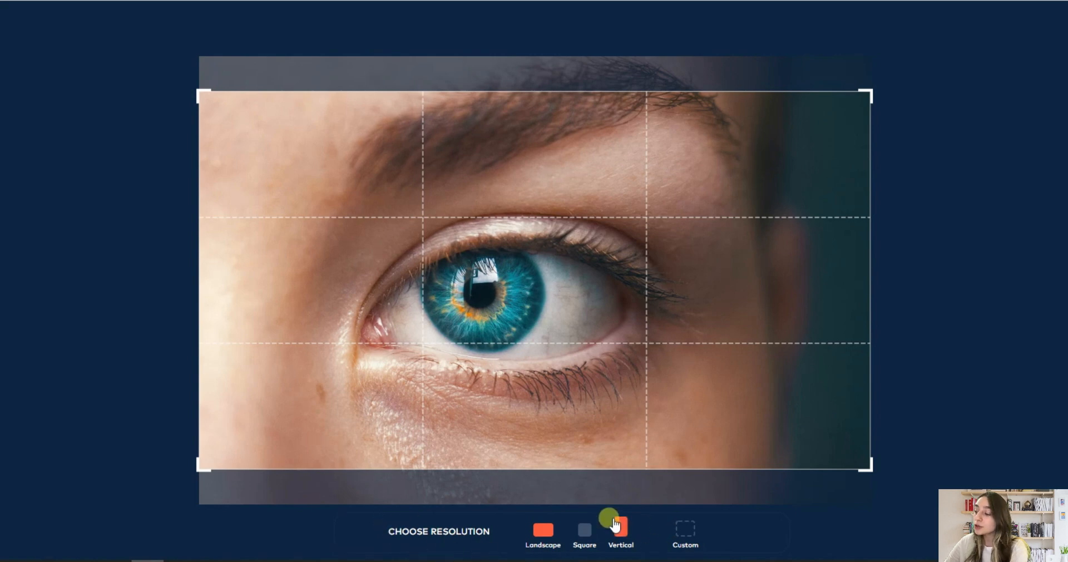
click(619, 531)
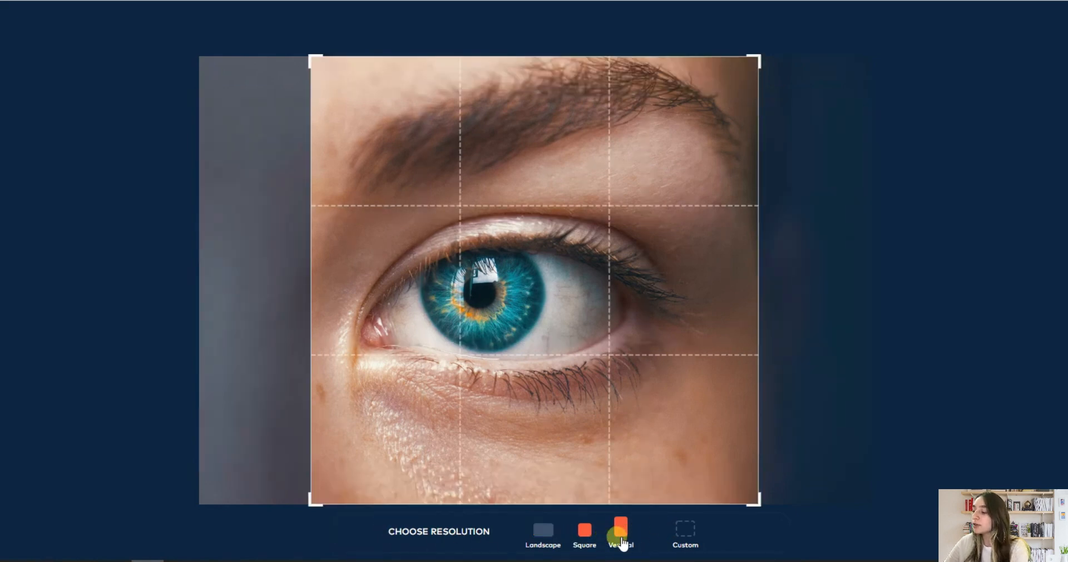
click(684, 532)
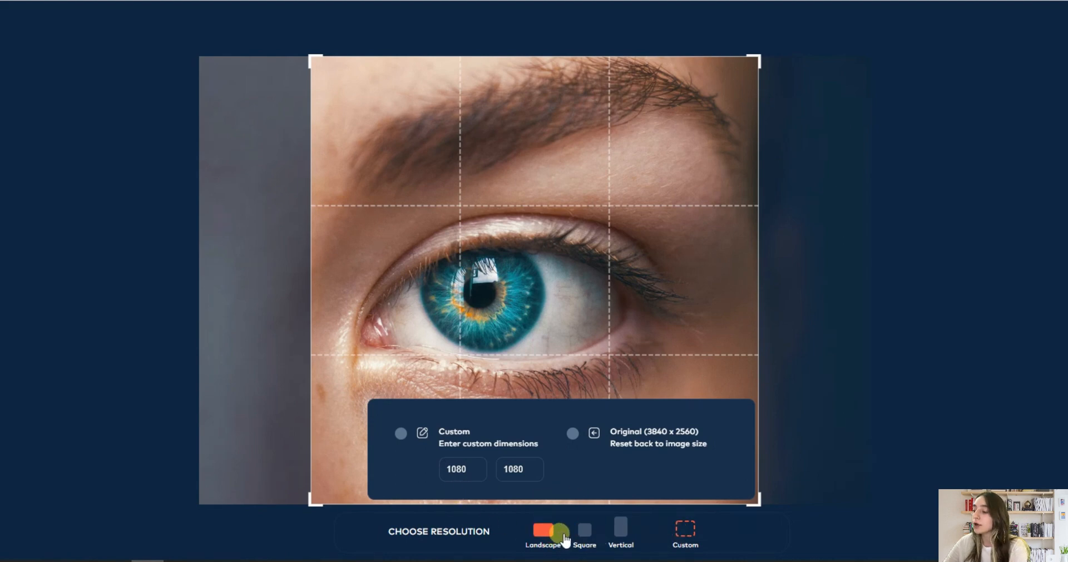
click(544, 532)
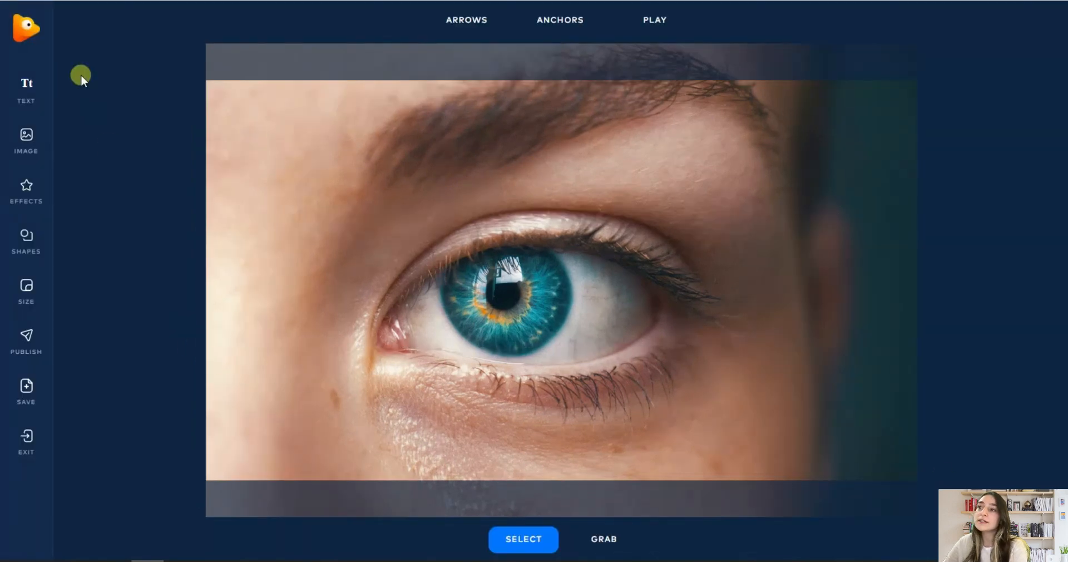
mouse_move(615, 47)
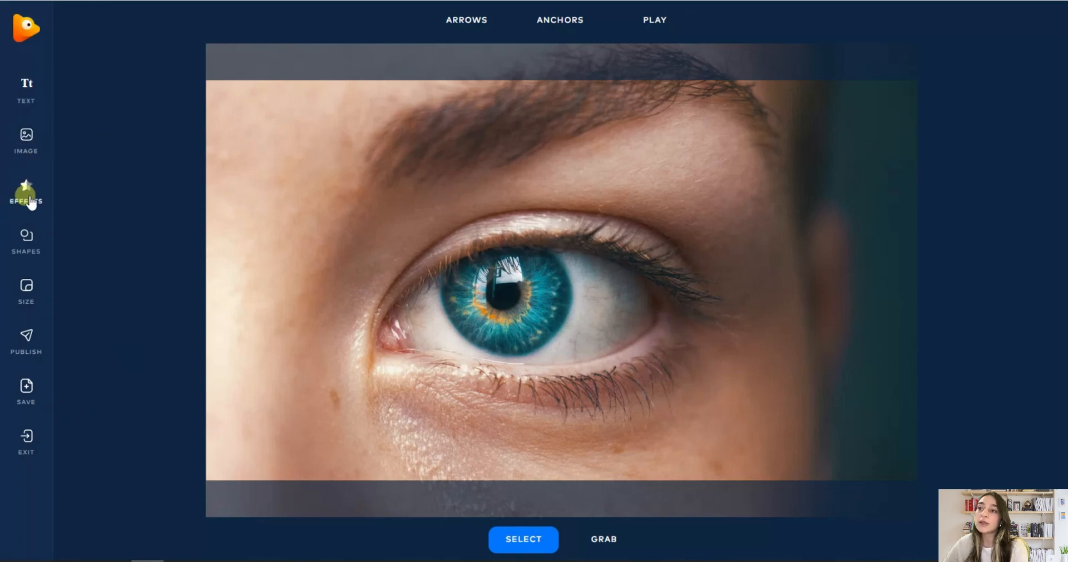
click(25, 194)
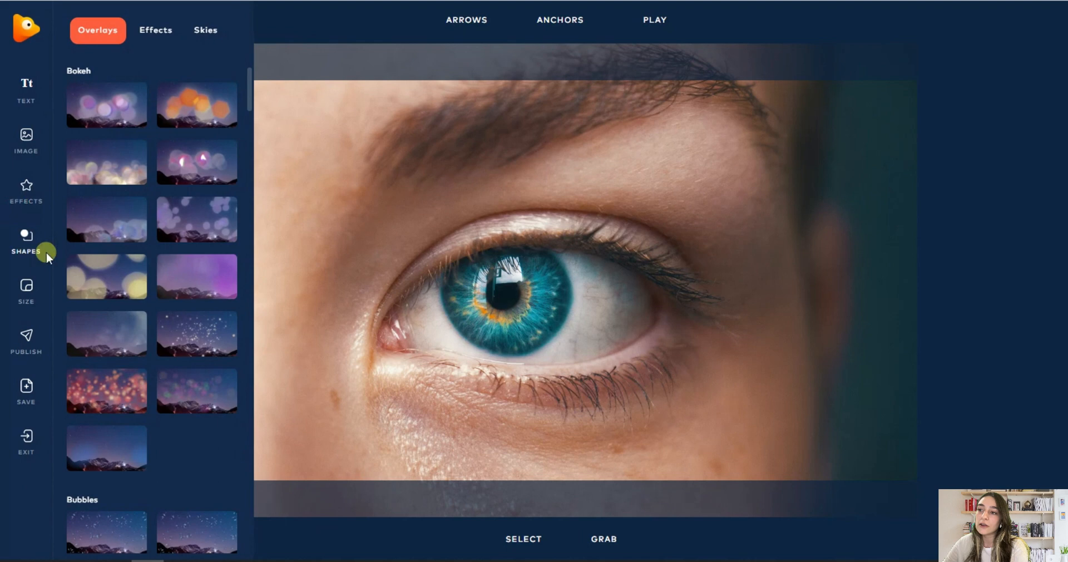
click(26, 289)
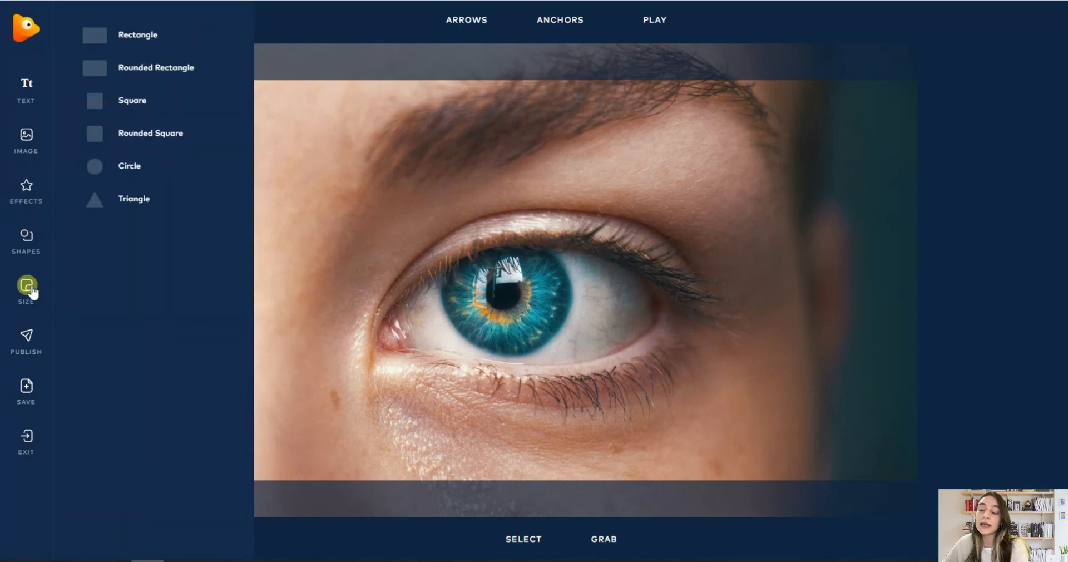
click(26, 289)
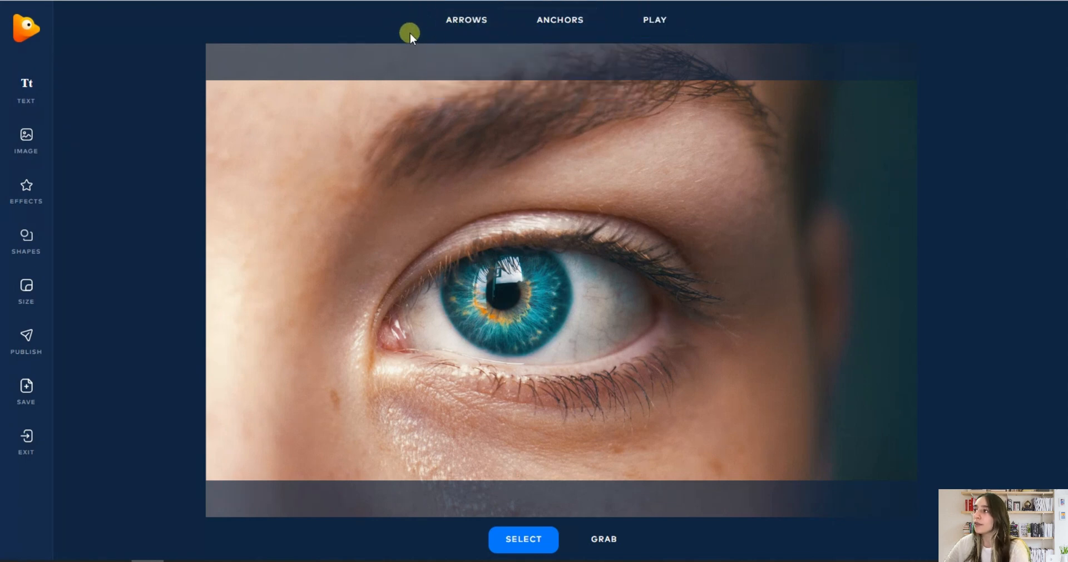
- Review the Arrows and Anchors menus, then bring up the Single / Path anchor choices
click(466, 18)
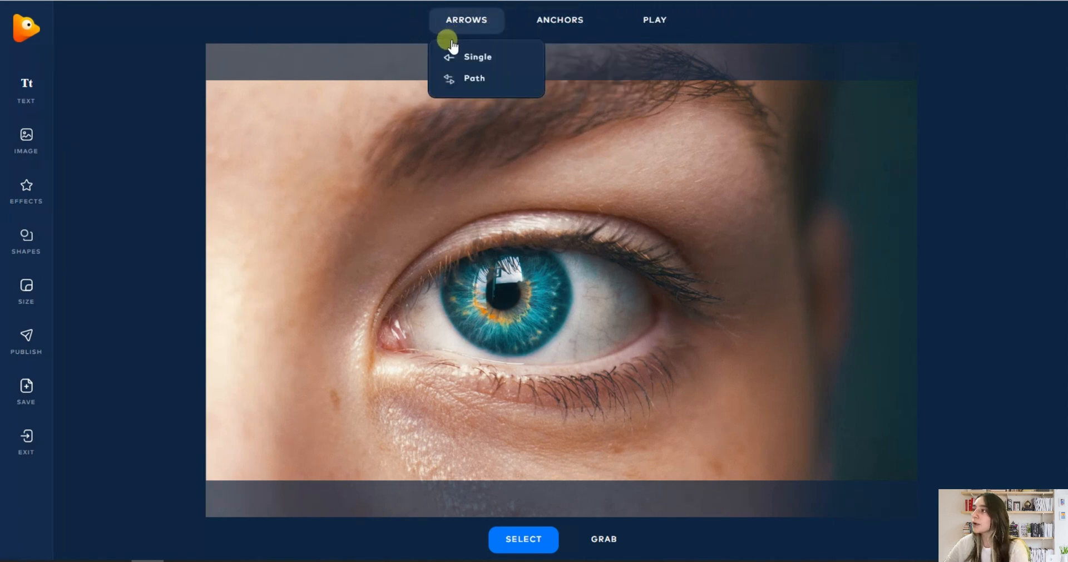
click(559, 19)
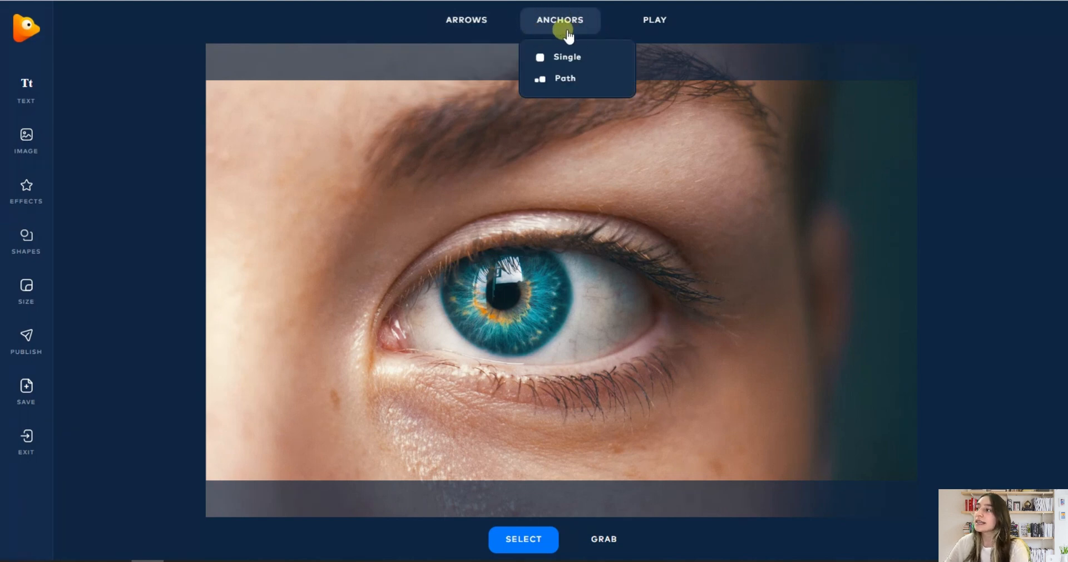
click(401, 292)
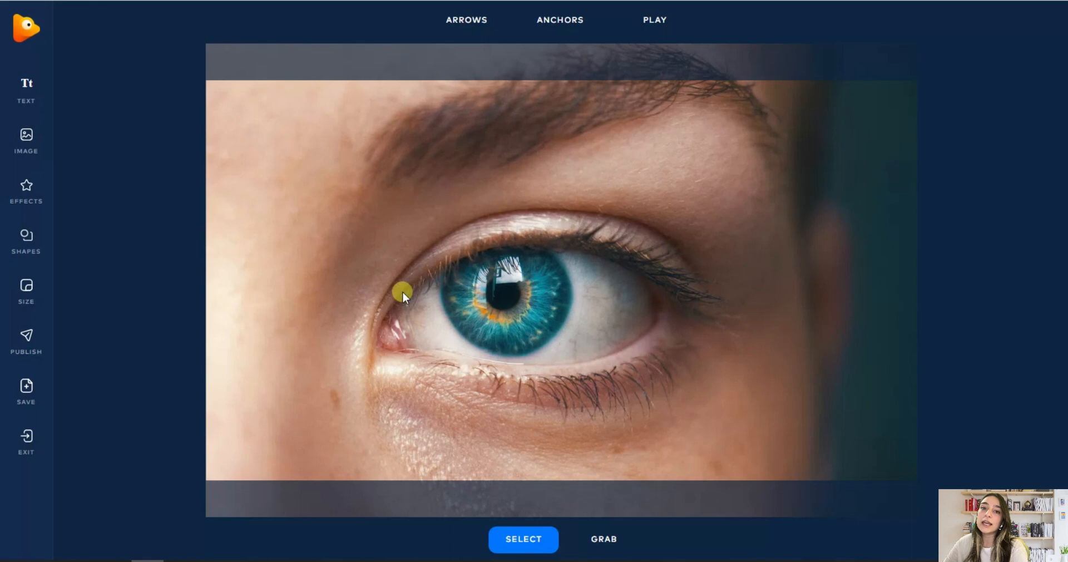
drag(401, 290, 480, 244)
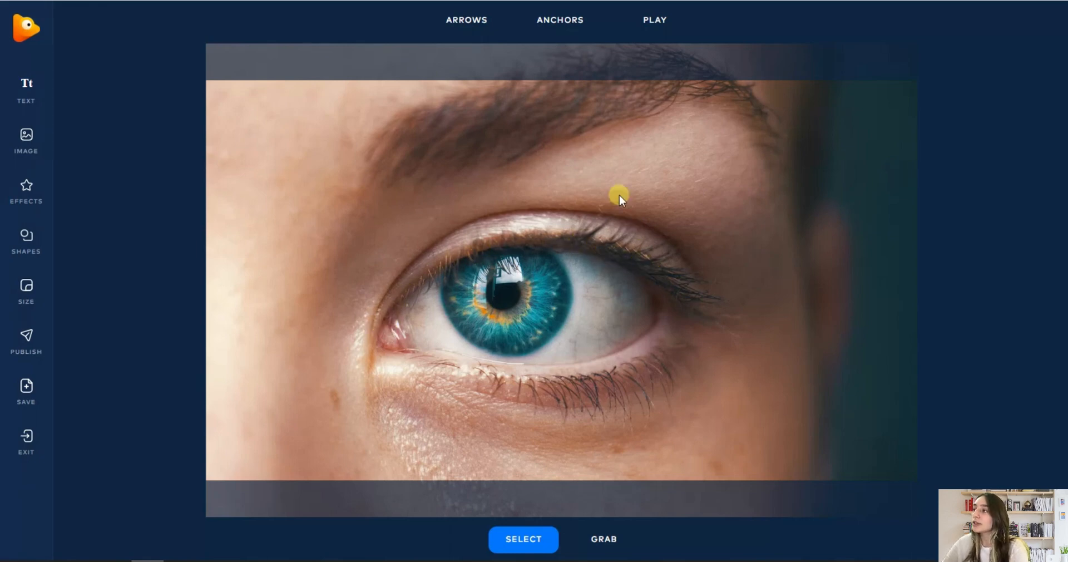
click(559, 19)
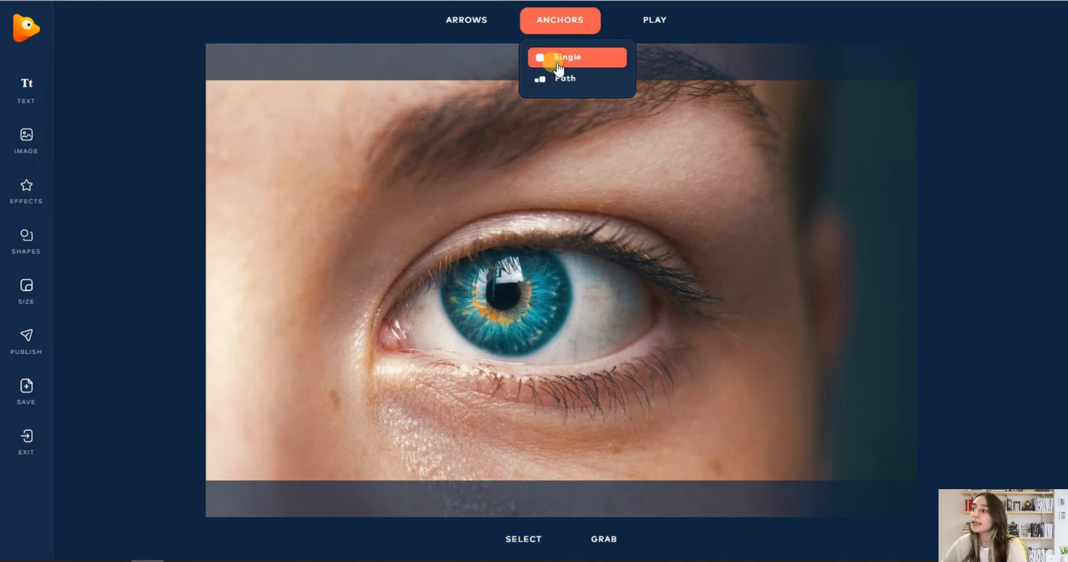
- Place single anchor dots under the brow, try an anchor path along the brow and discard it
click(566, 56)
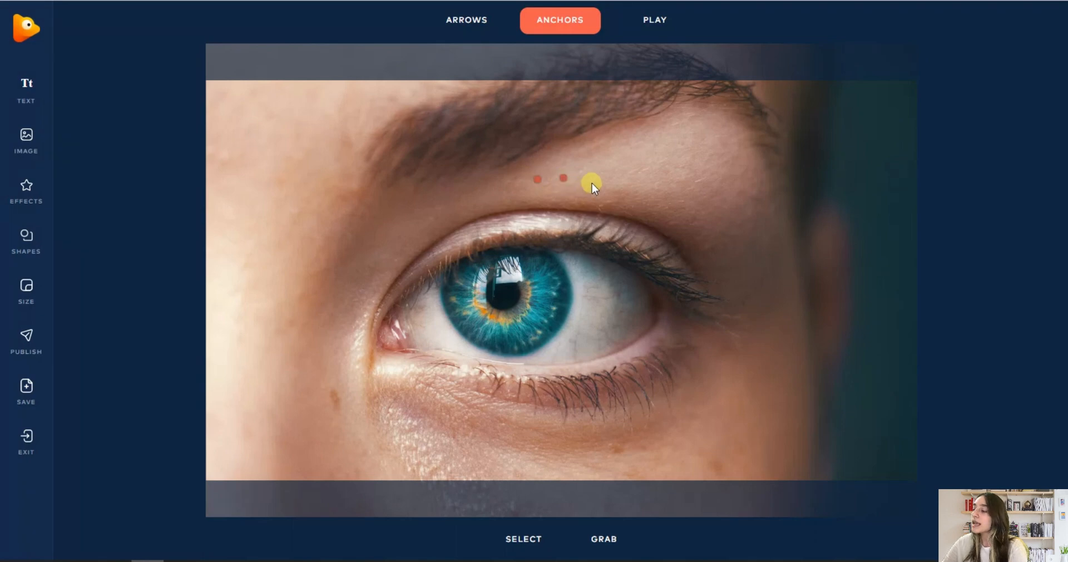
click(560, 20)
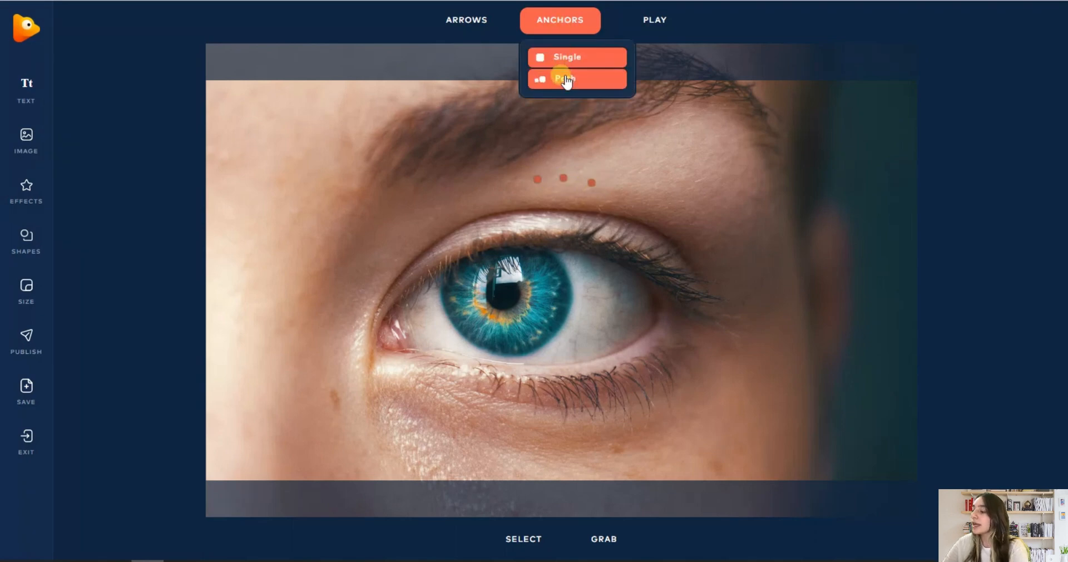
click(566, 78)
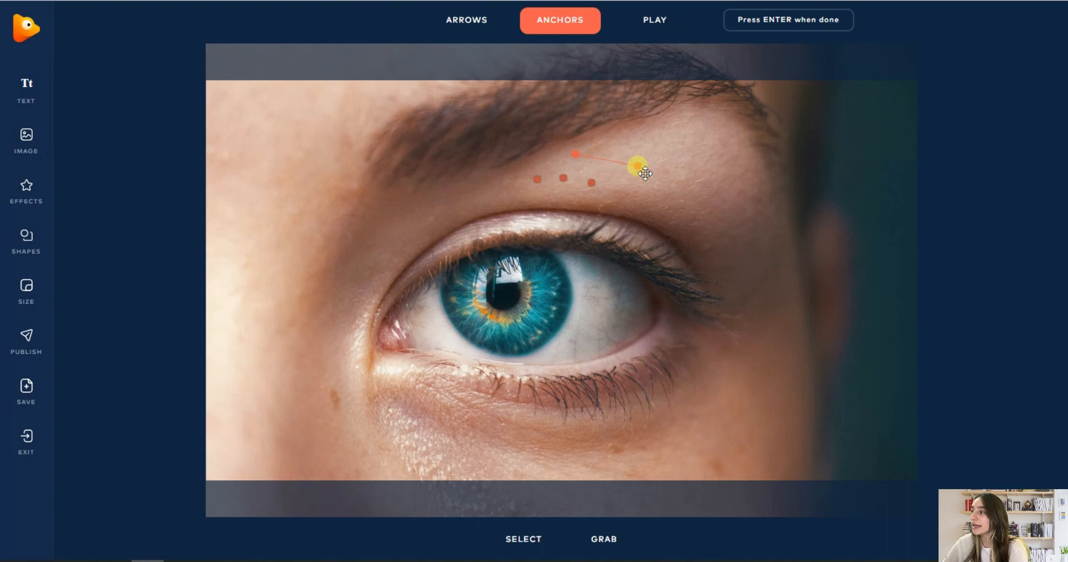
drag(638, 166, 678, 187)
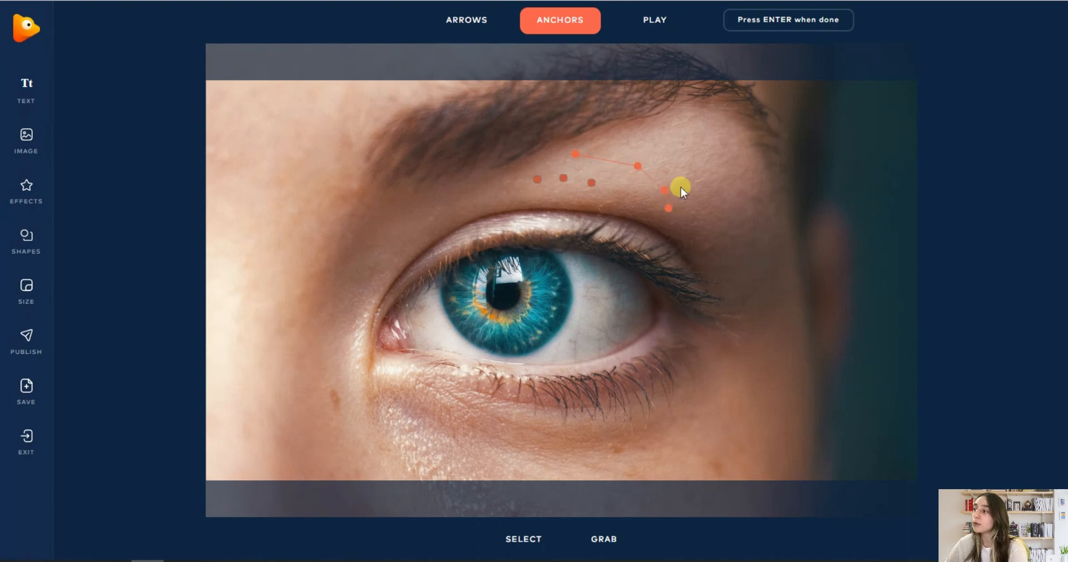
drag(679, 187, 605, 165)
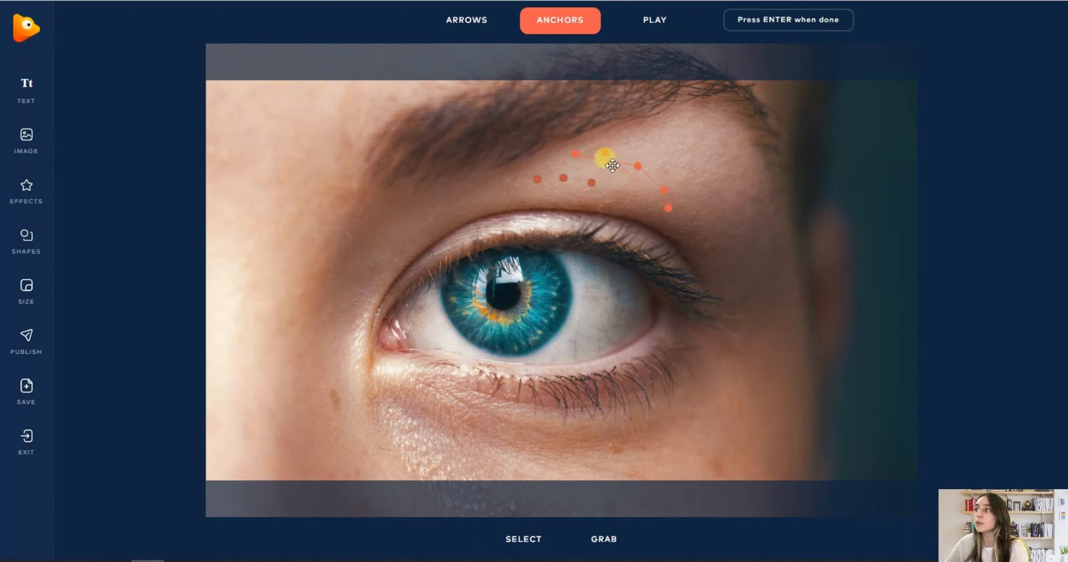
click(559, 20)
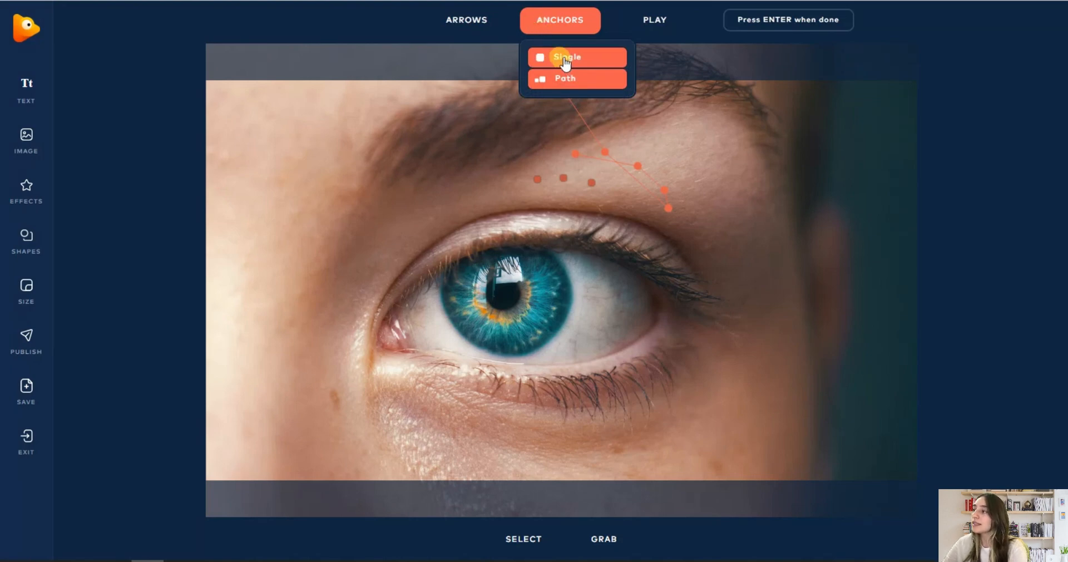
click(566, 57)
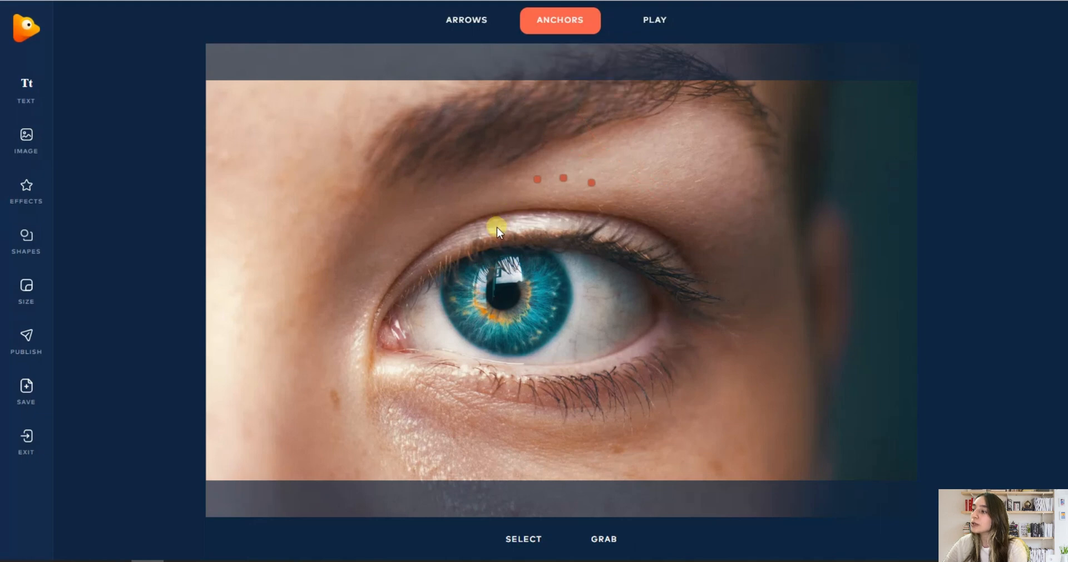
- Trace a closed ring of anchor points around the iris edge to keep it still
drag(496, 225, 420, 257)
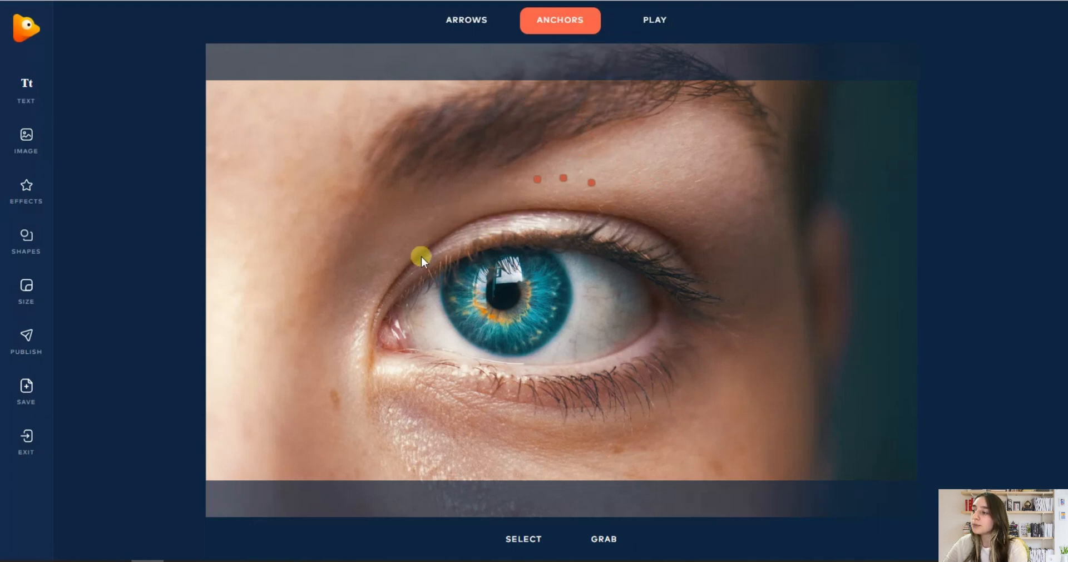
drag(419, 257, 387, 328)
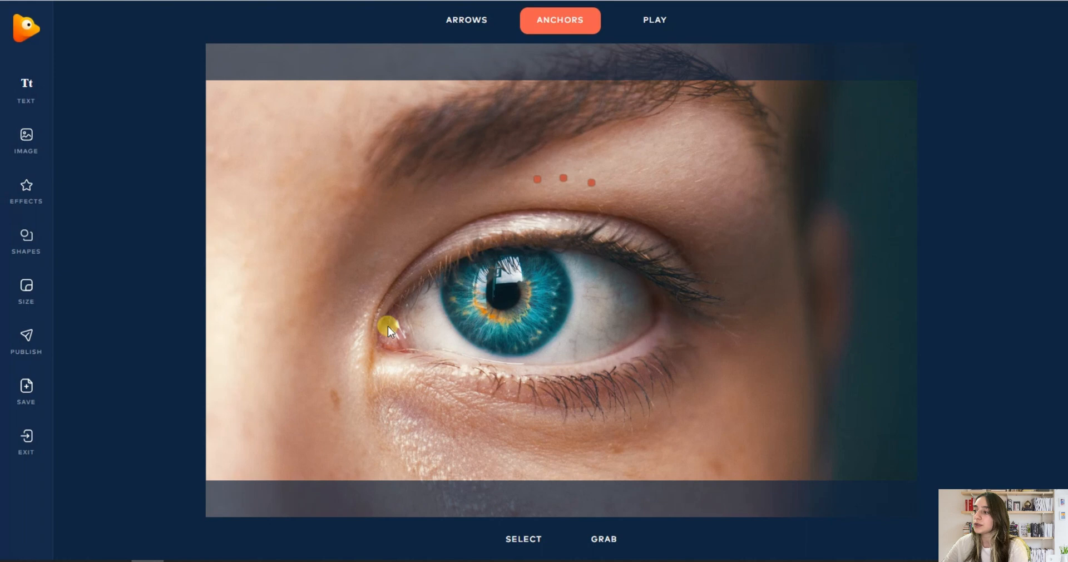
drag(387, 329, 443, 278)
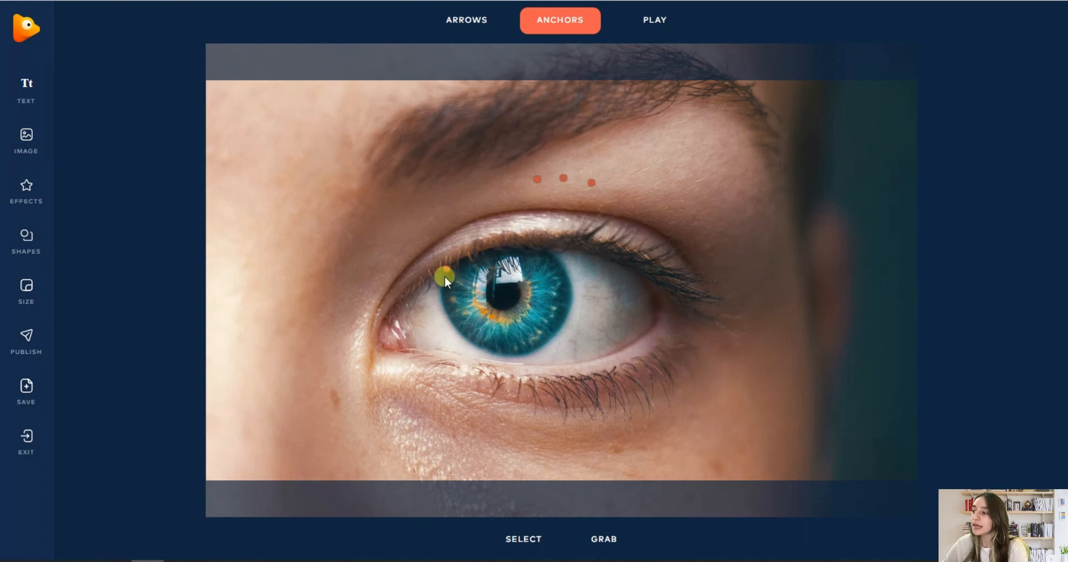
drag(443, 276, 538, 306)
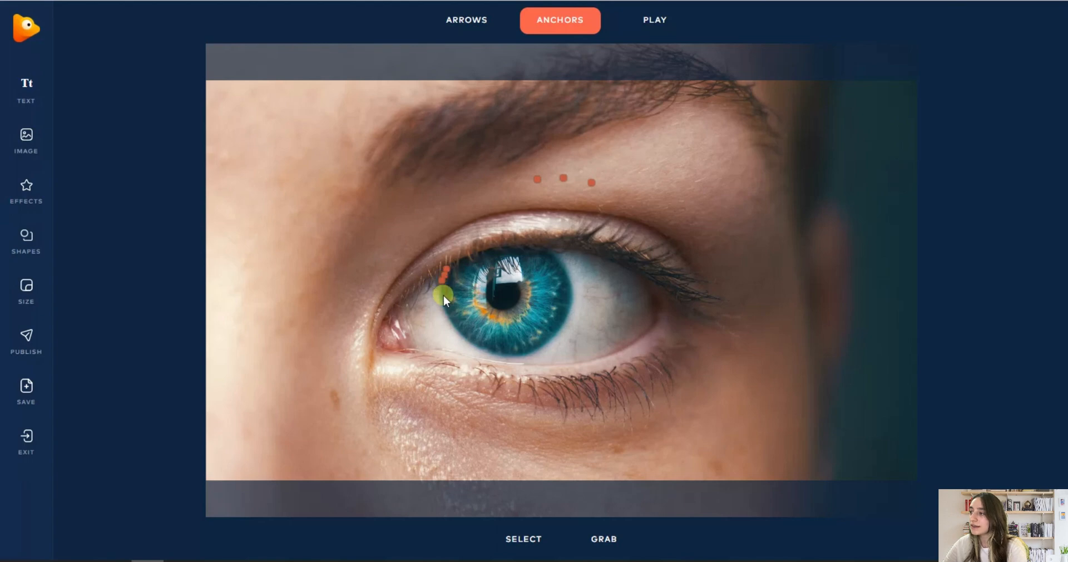
drag(443, 294, 449, 318)
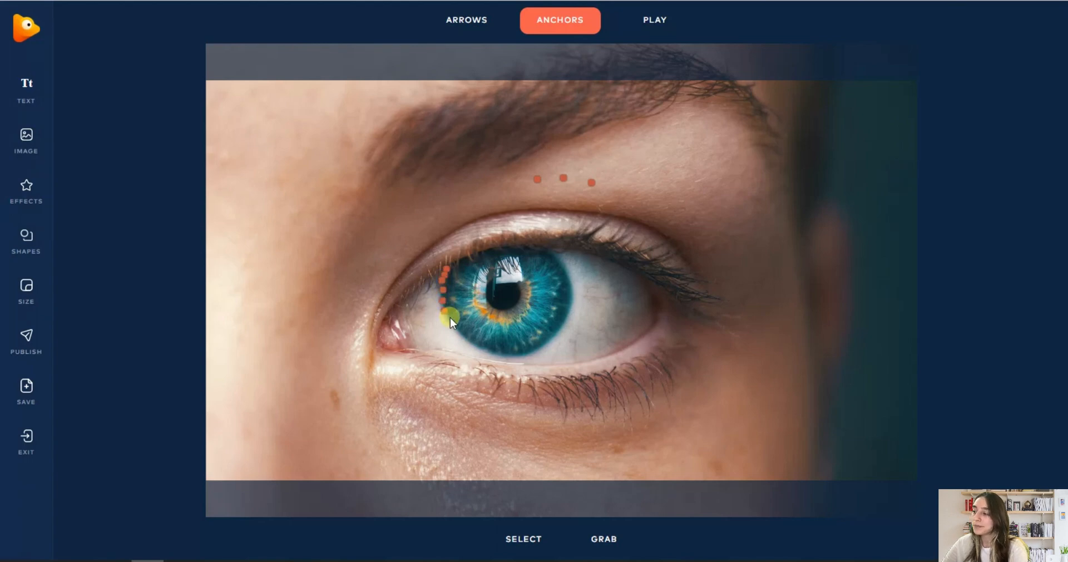
drag(450, 321, 571, 304)
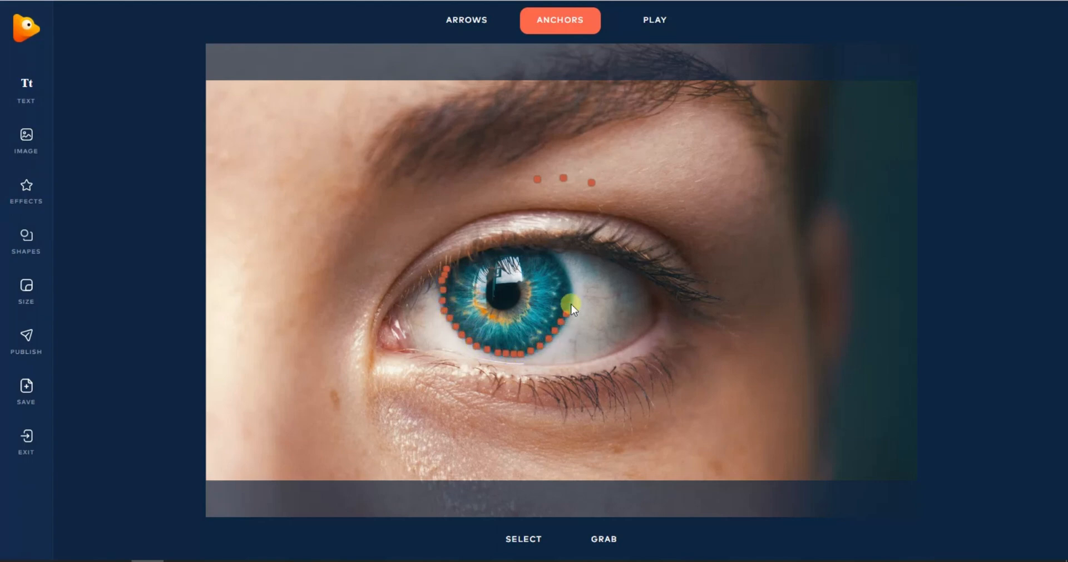
drag(570, 305, 484, 245)
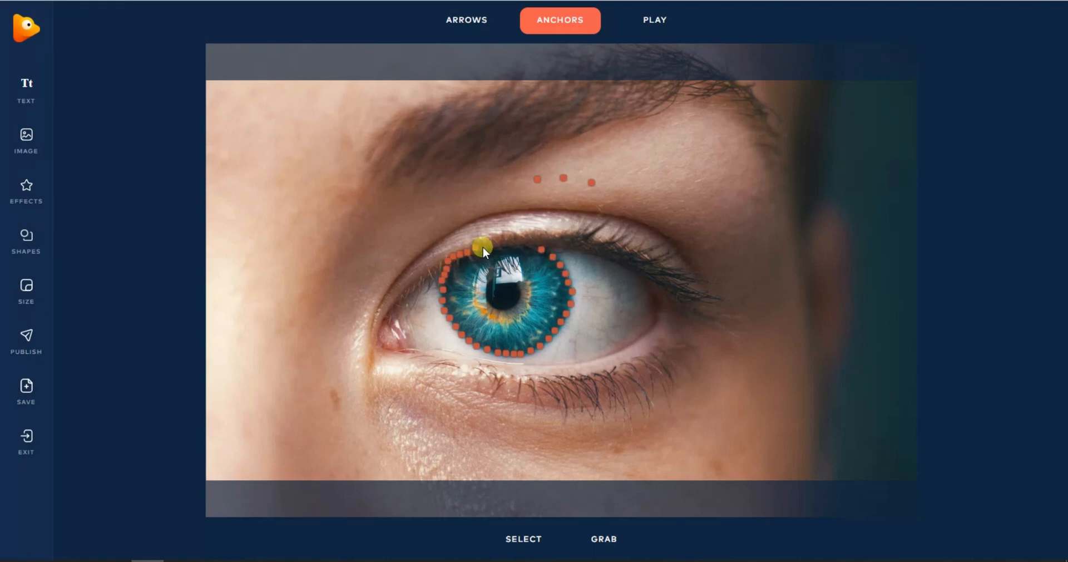
drag(484, 244, 535, 253)
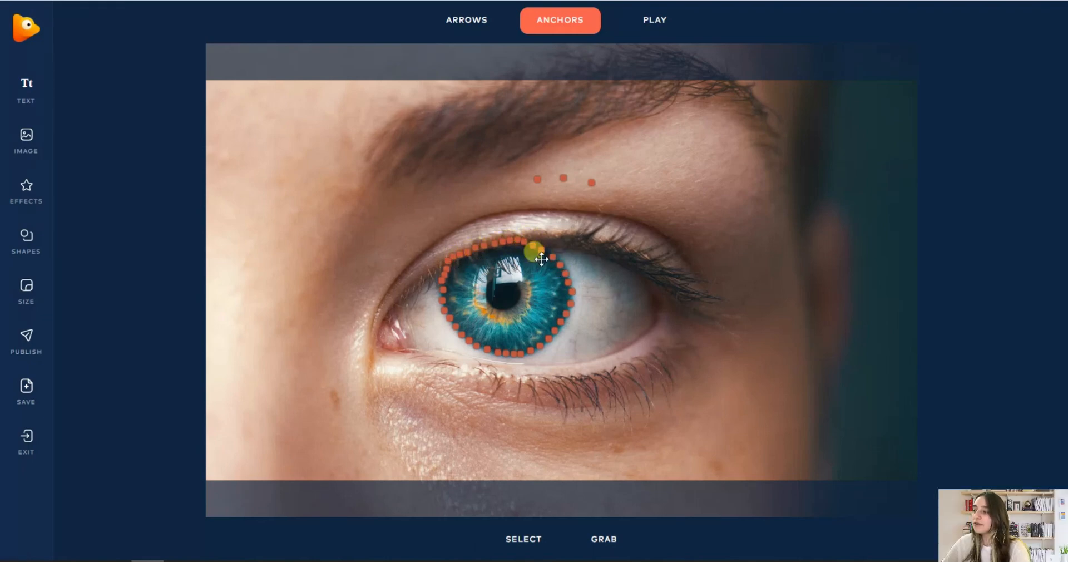
drag(532, 252, 532, 89)
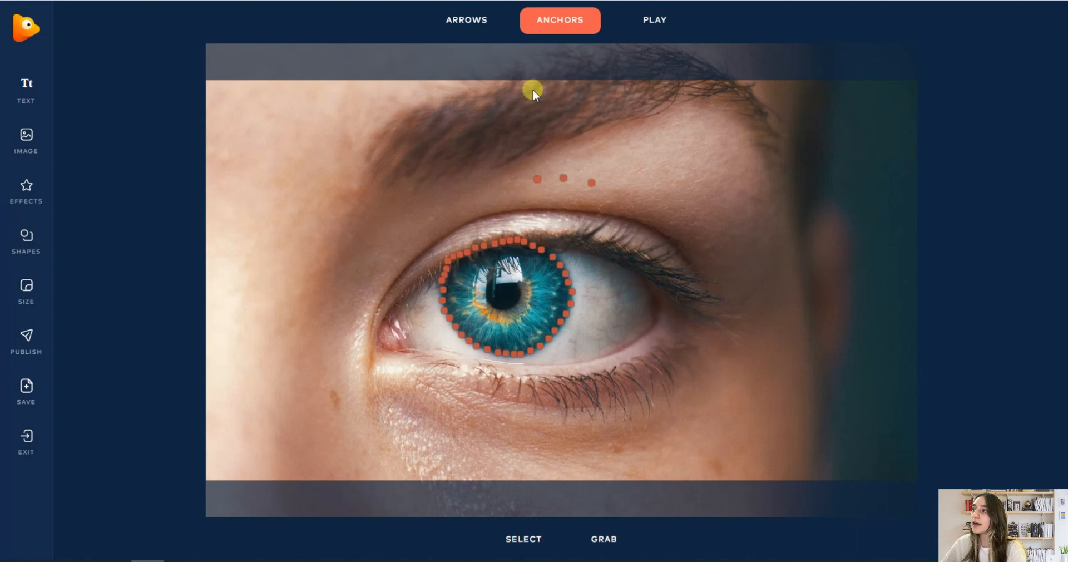
click(466, 20)
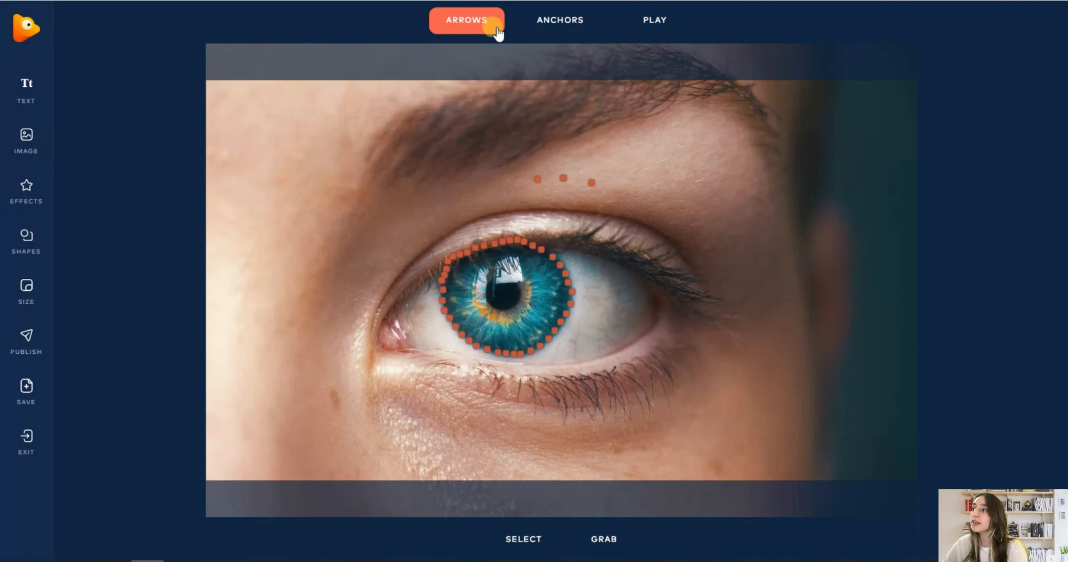
- Draw a single straight motion arrow above the eye, trying and removing an arrow loop there
click(466, 18)
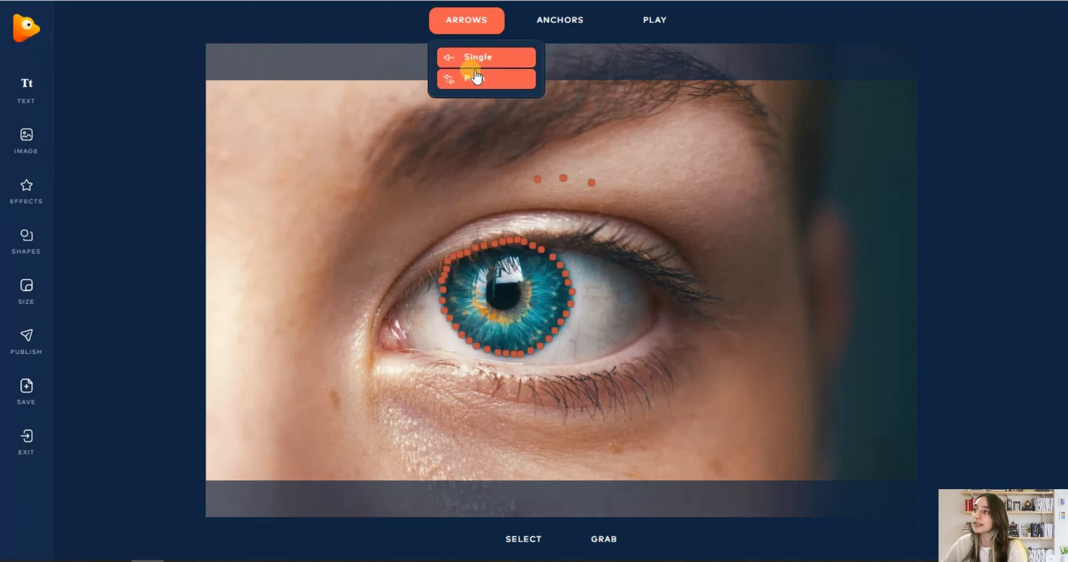
click(477, 78)
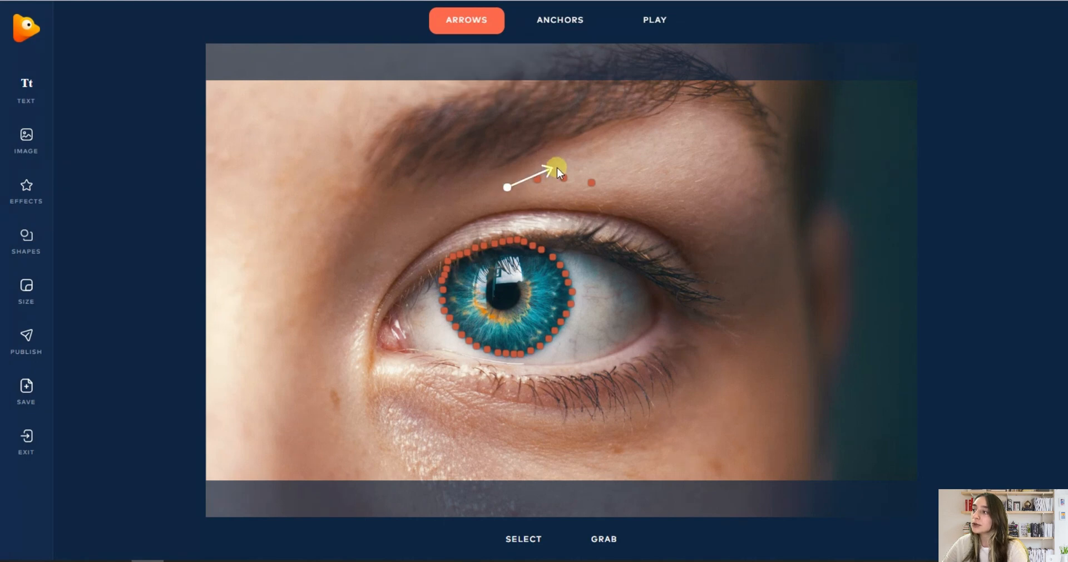
click(466, 20)
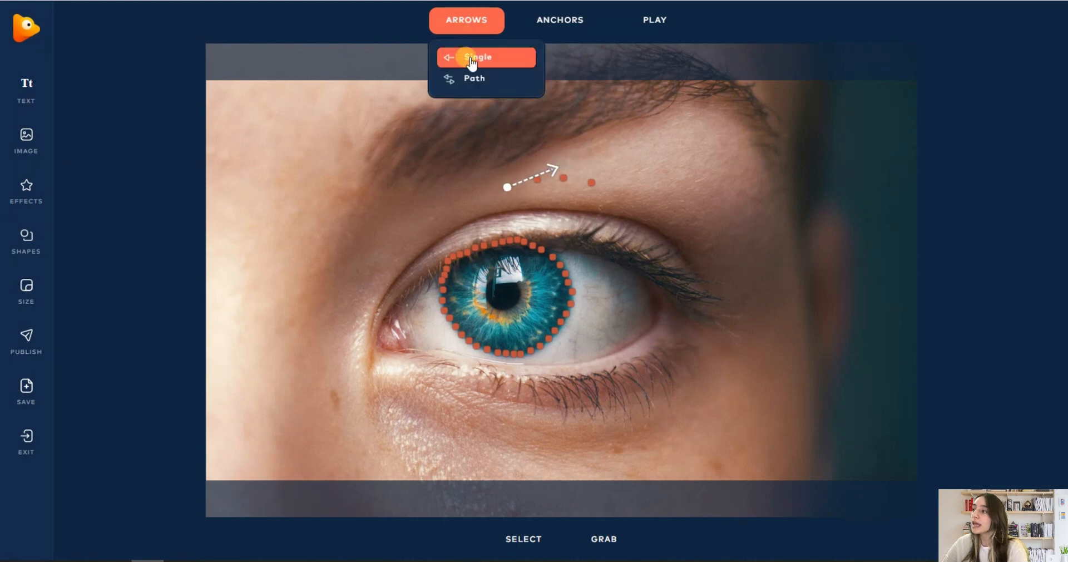
click(479, 57)
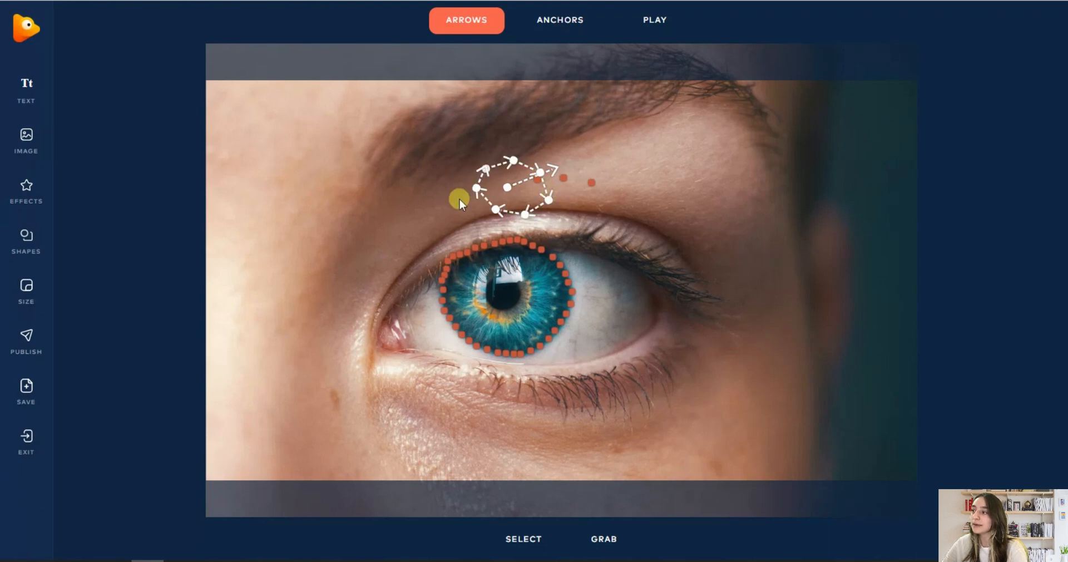
drag(457, 198, 504, 181)
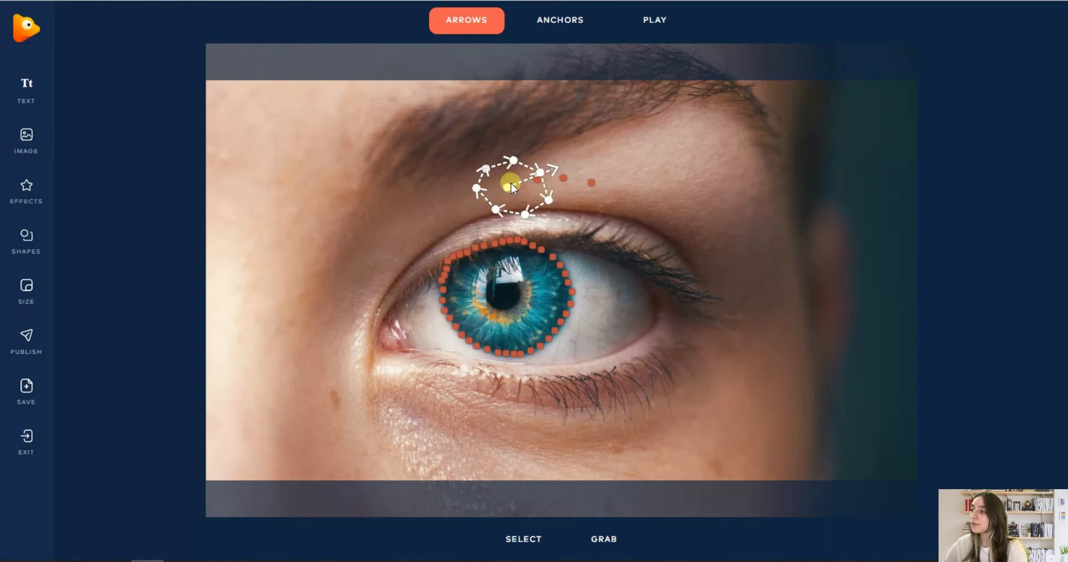
click(466, 20)
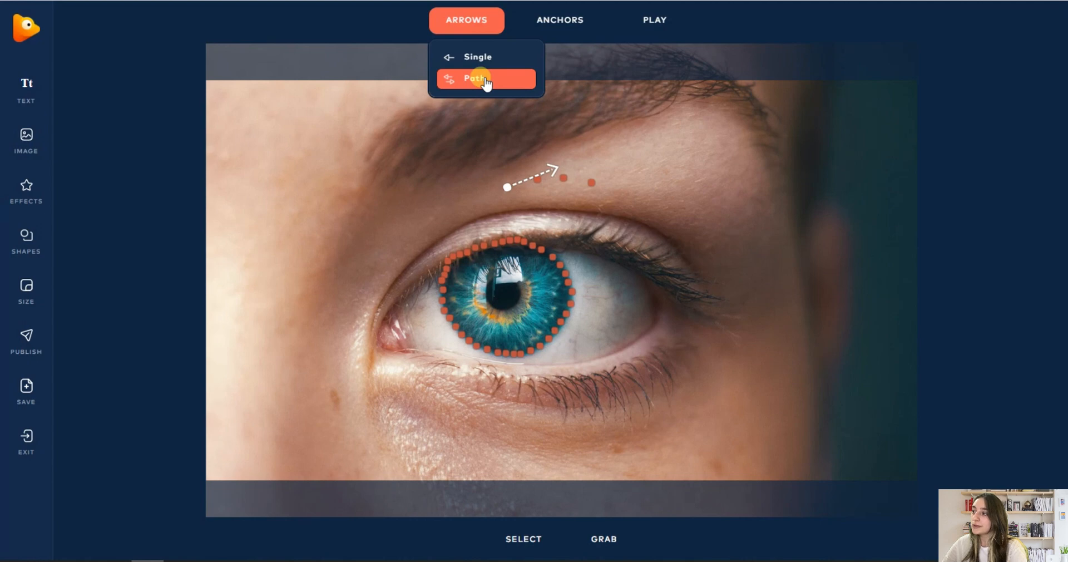
- Draw a circular path of motion arrows inside the iris around the pupil and preview the animation
click(485, 77)
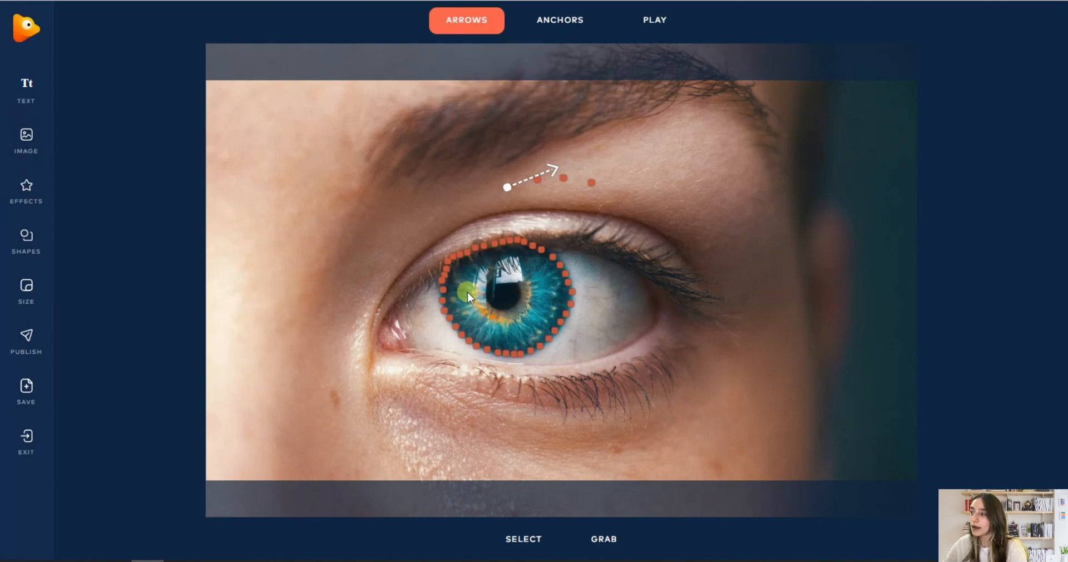
drag(468, 295, 532, 323)
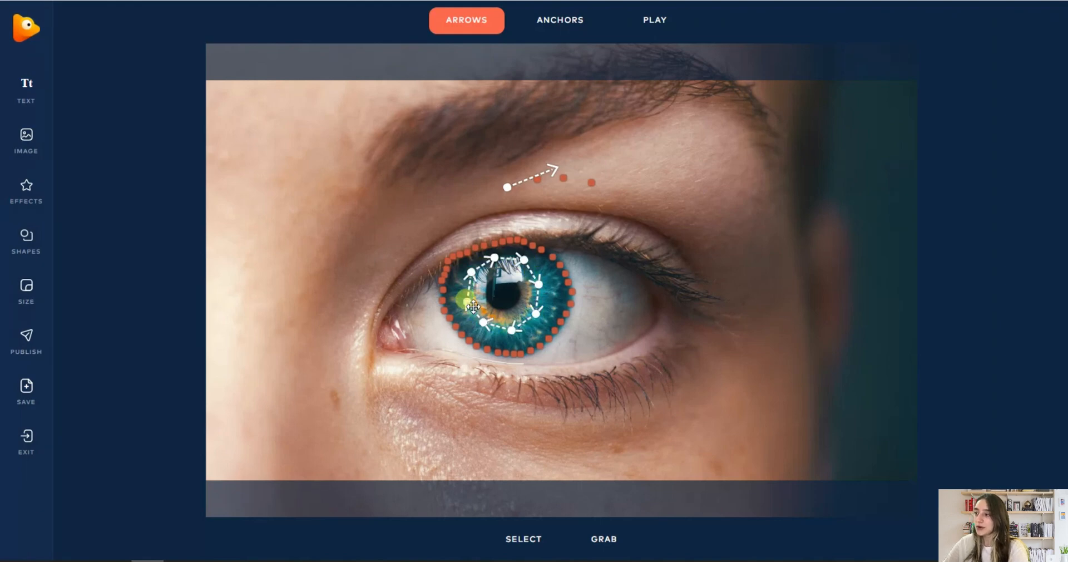
drag(466, 306, 548, 326)
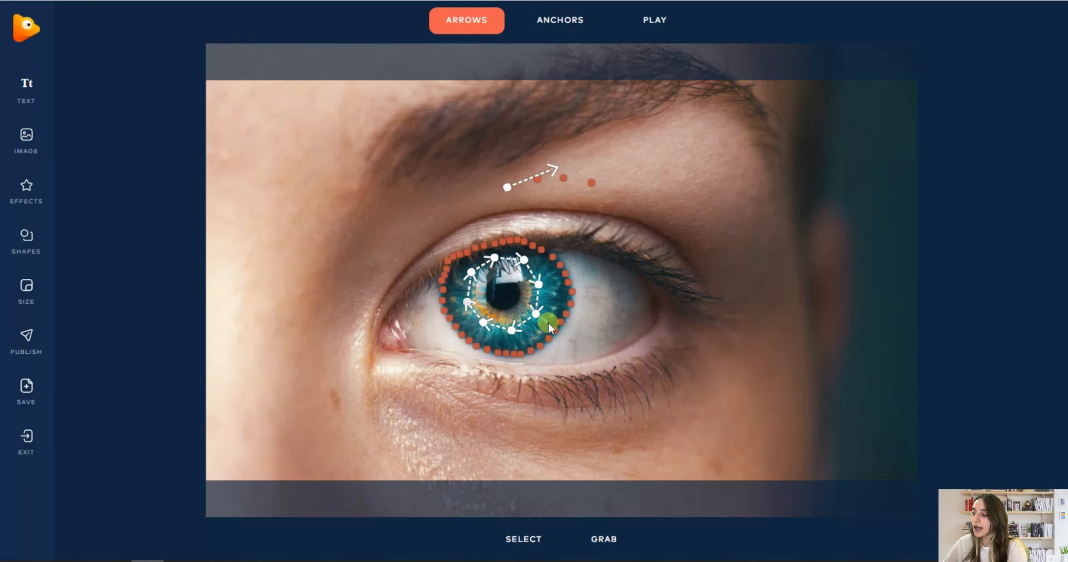
click(653, 20)
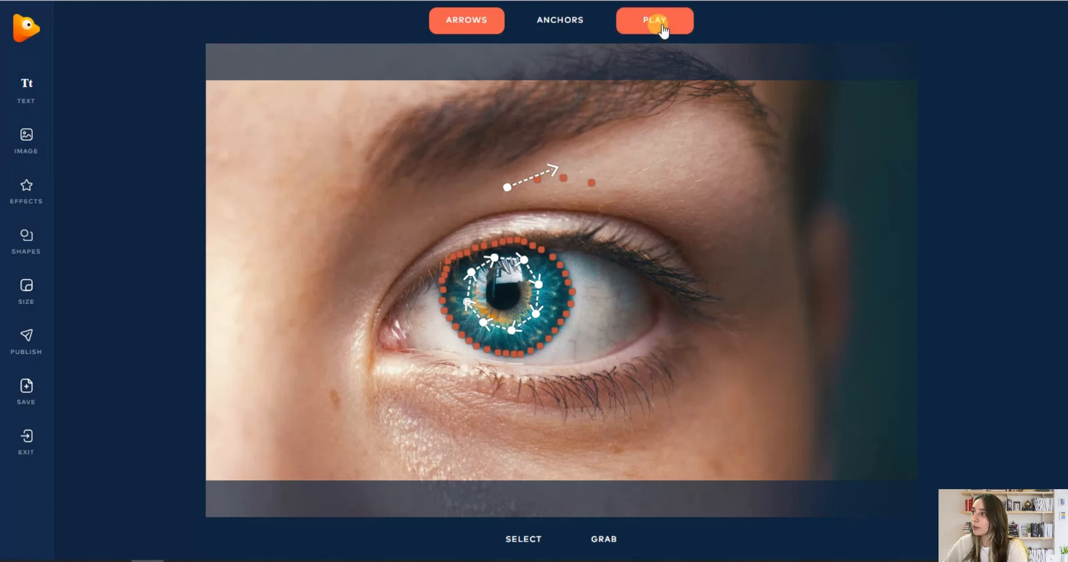
- Play the eye animation and adjust its playback speed with the Speed slider
click(653, 20)
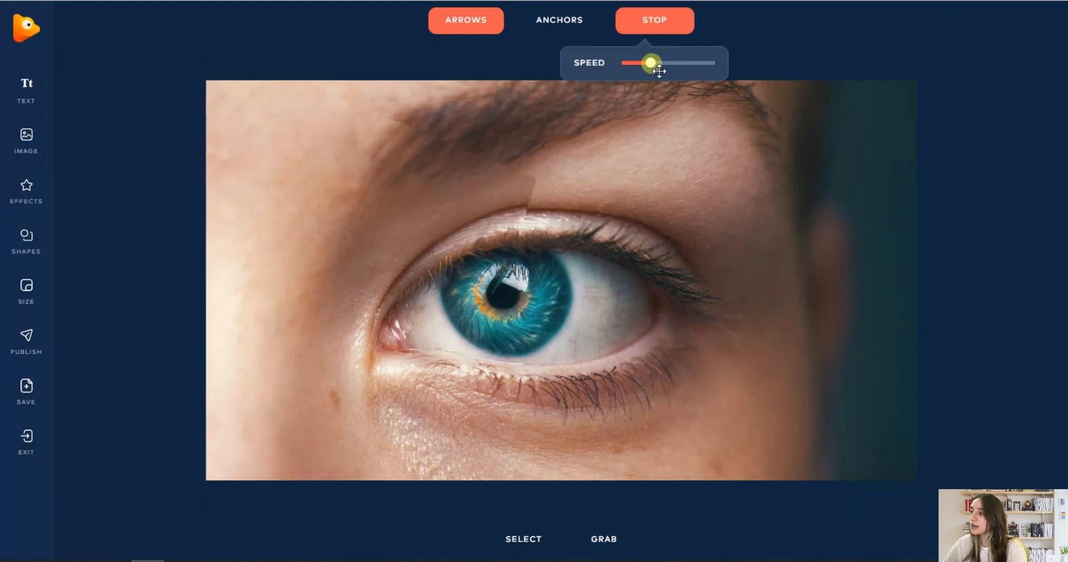
drag(648, 62, 662, 62)
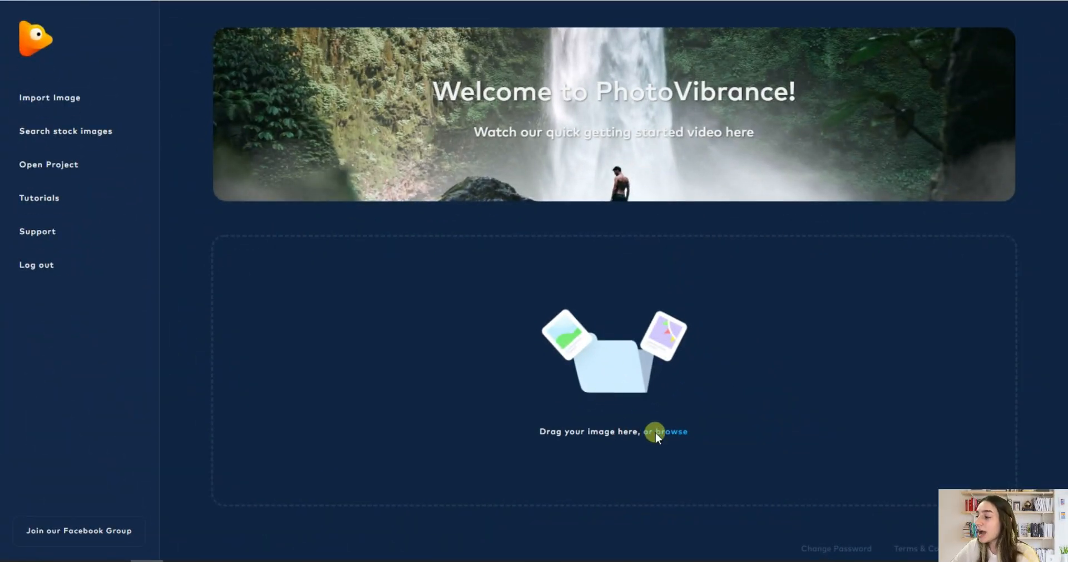
- Import the football photo and choose 3D Parallax as the project type
click(670, 431)
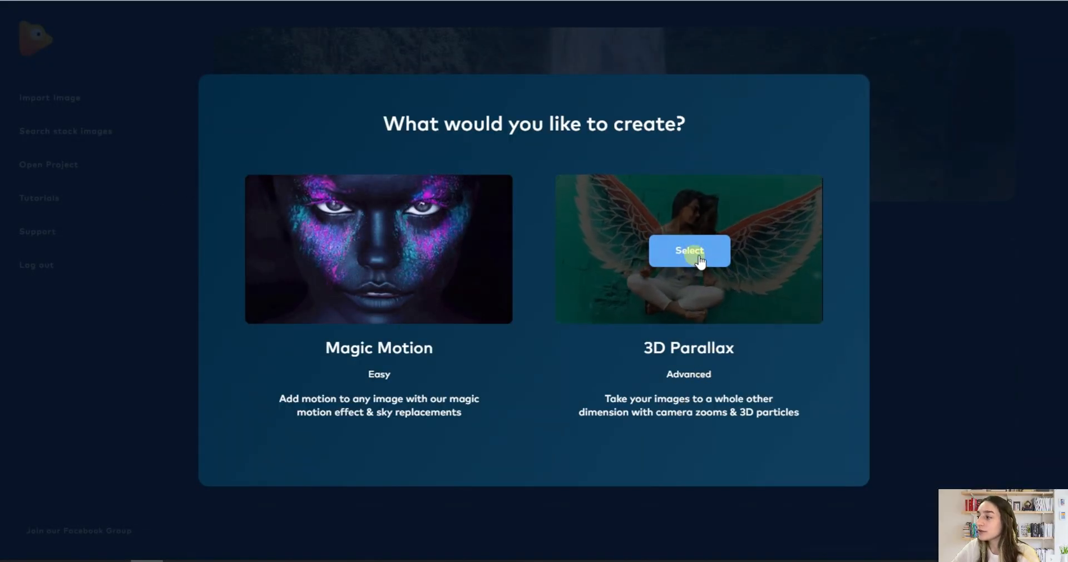
click(687, 250)
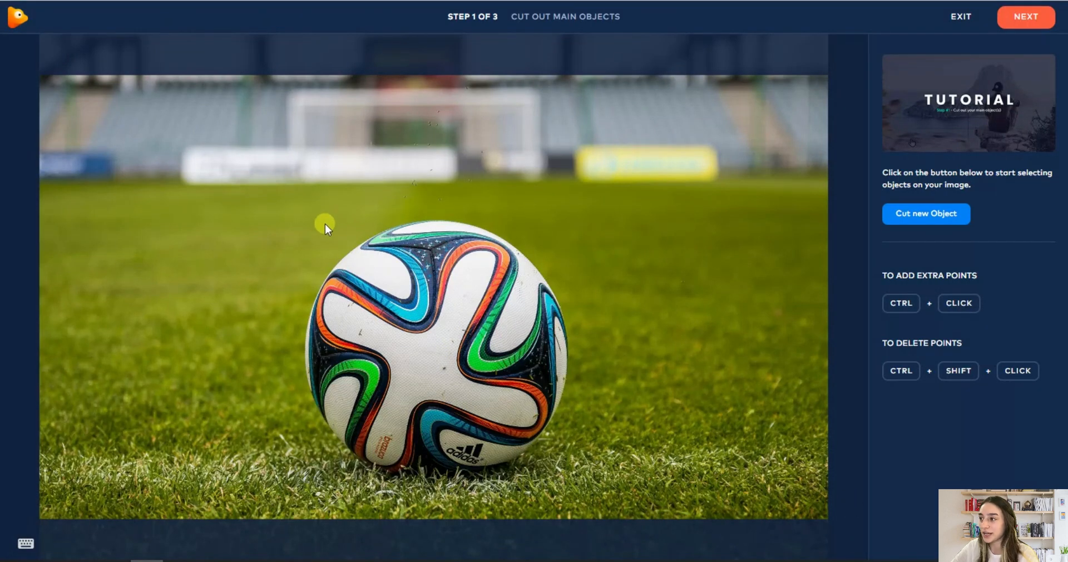
mouse_move(730, 342)
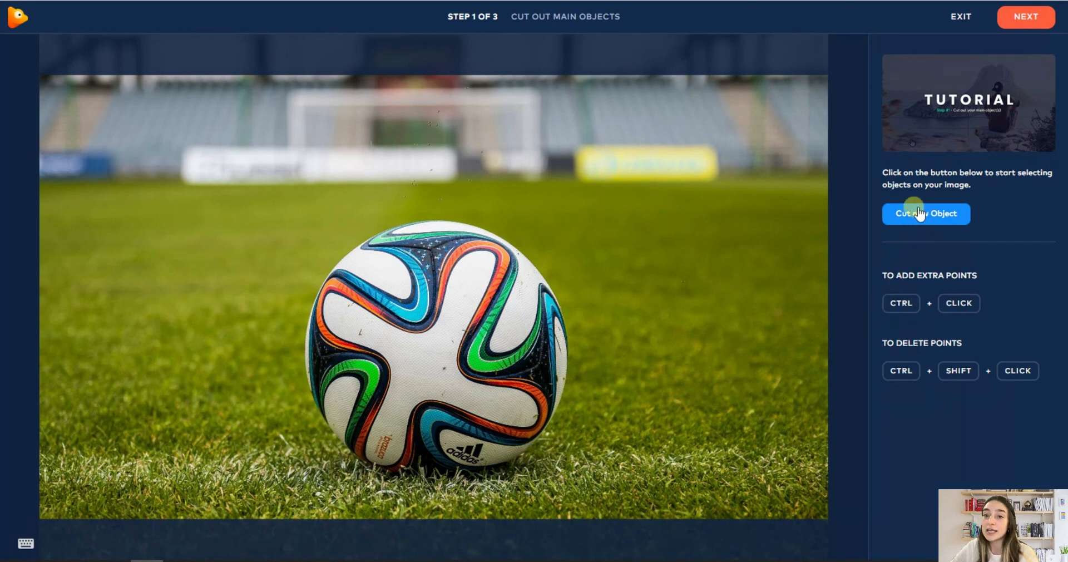
- Cut a new object by placing outline points around the edge of the ball
click(925, 214)
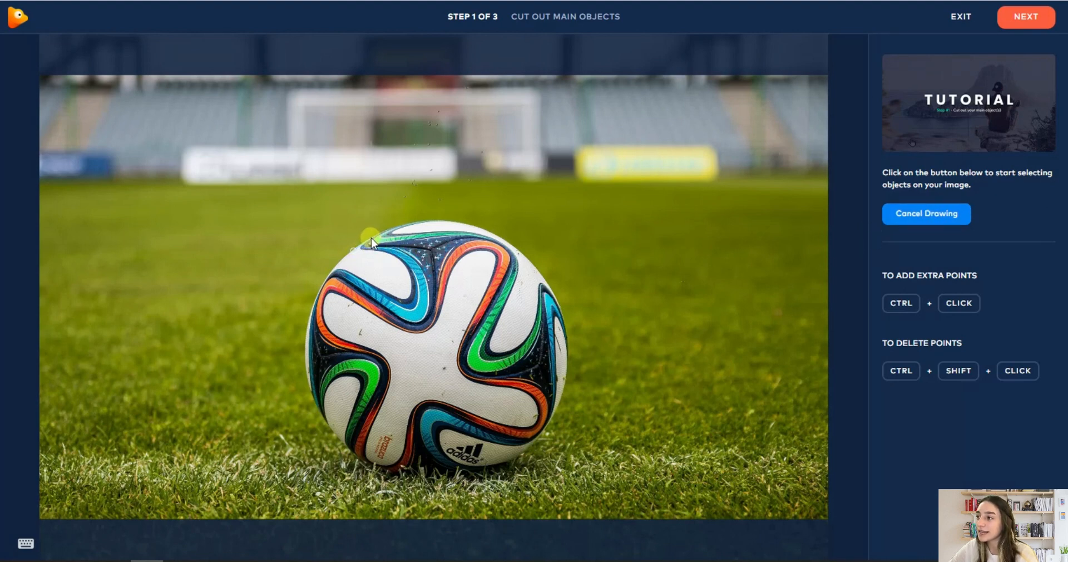
click(407, 224)
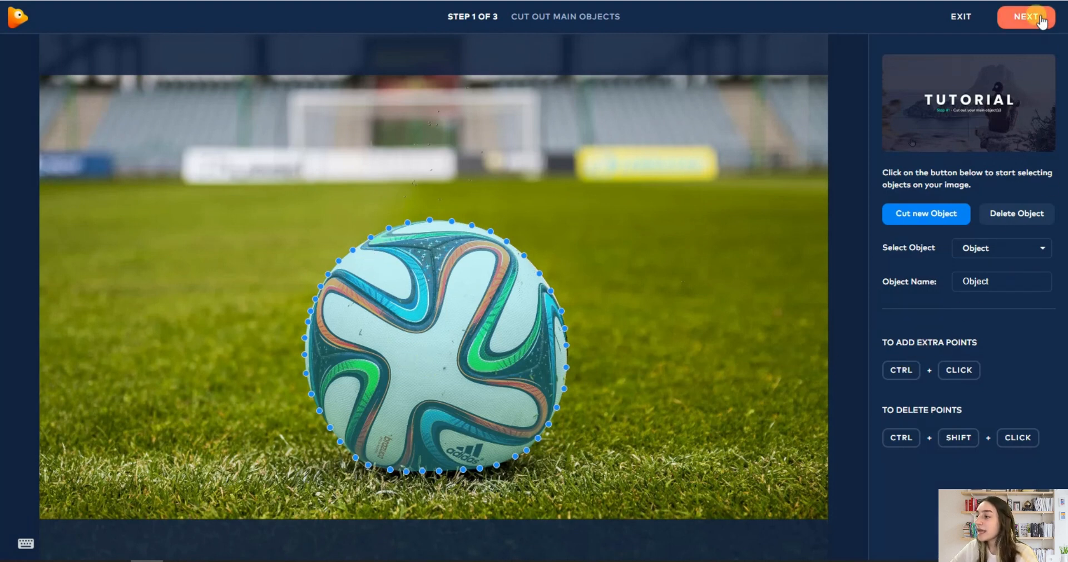
- Move to the background-fill step, start cloning and paint grass over the left and upper hole
click(1026, 17)
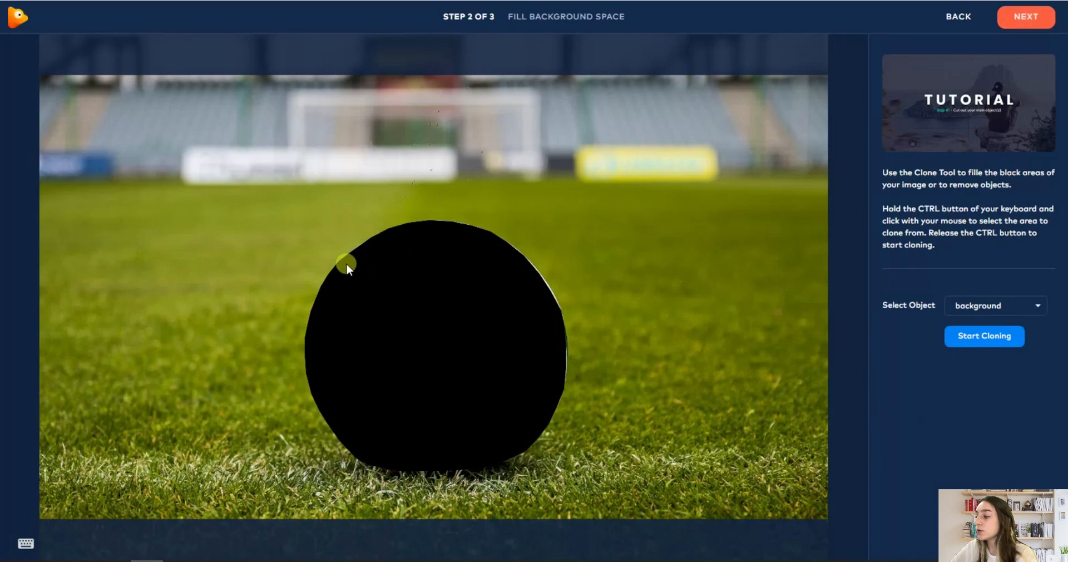
mouse_move(226, 360)
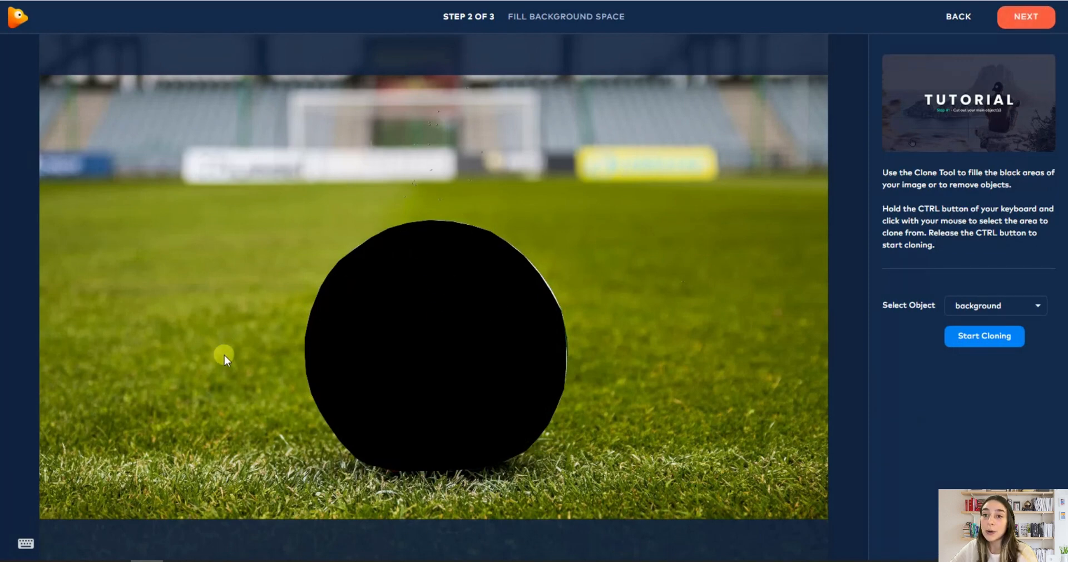
mouse_move(230, 355)
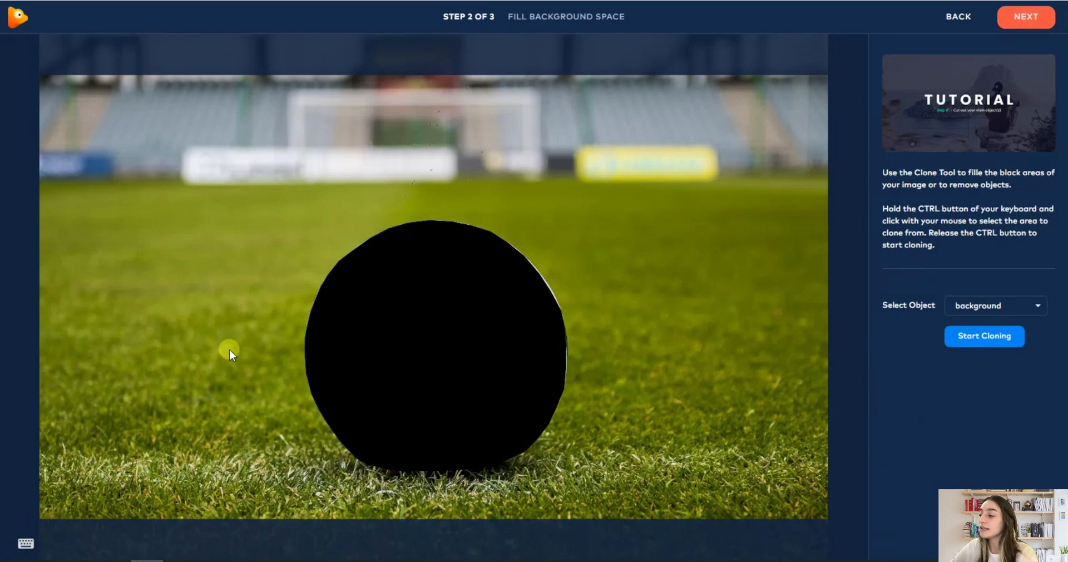
mouse_move(359, 363)
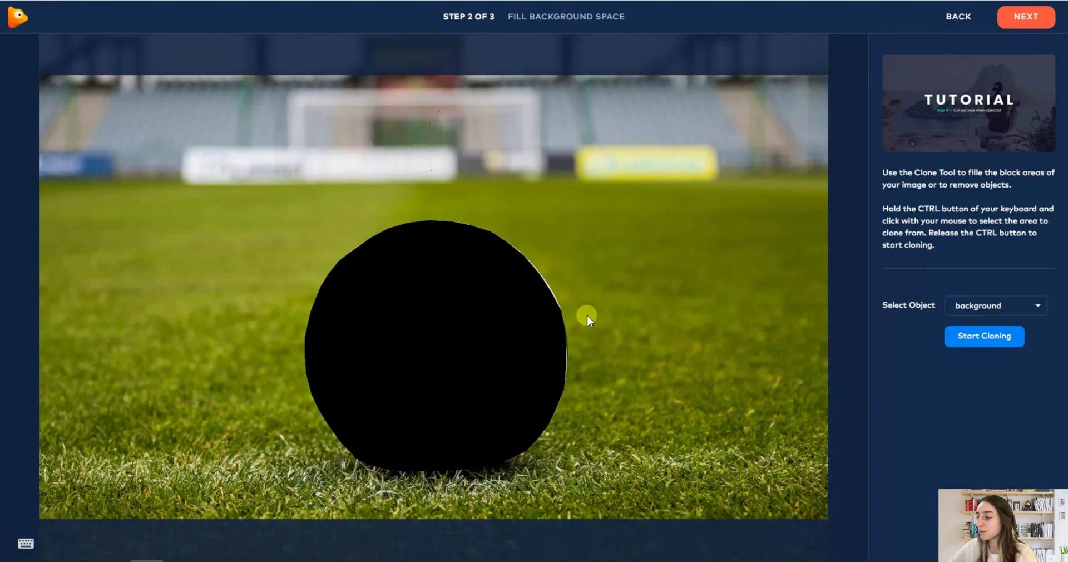
mouse_move(352, 226)
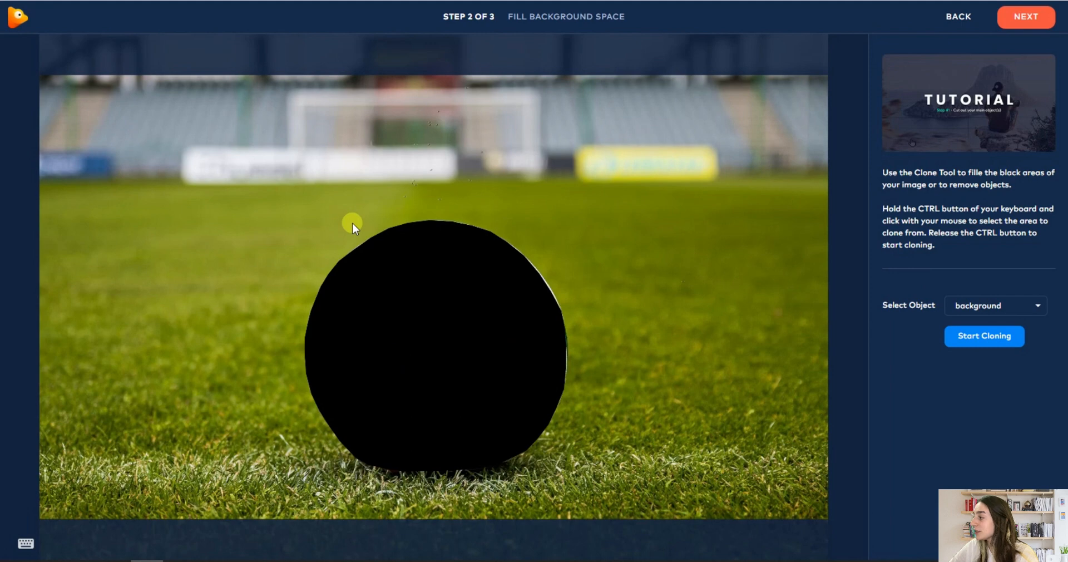
click(982, 335)
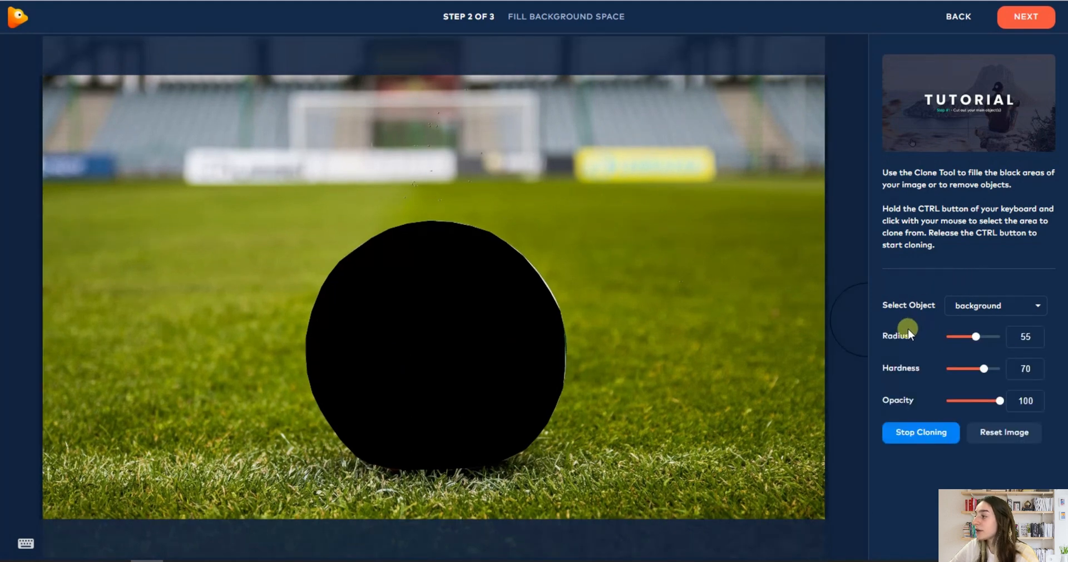
mouse_move(949, 250)
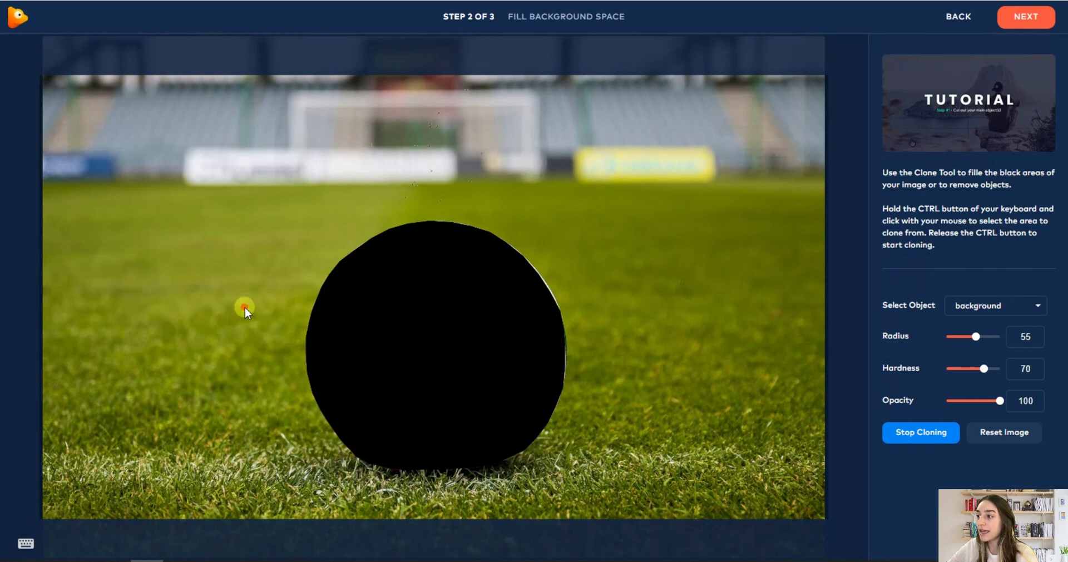
drag(245, 306, 323, 347)
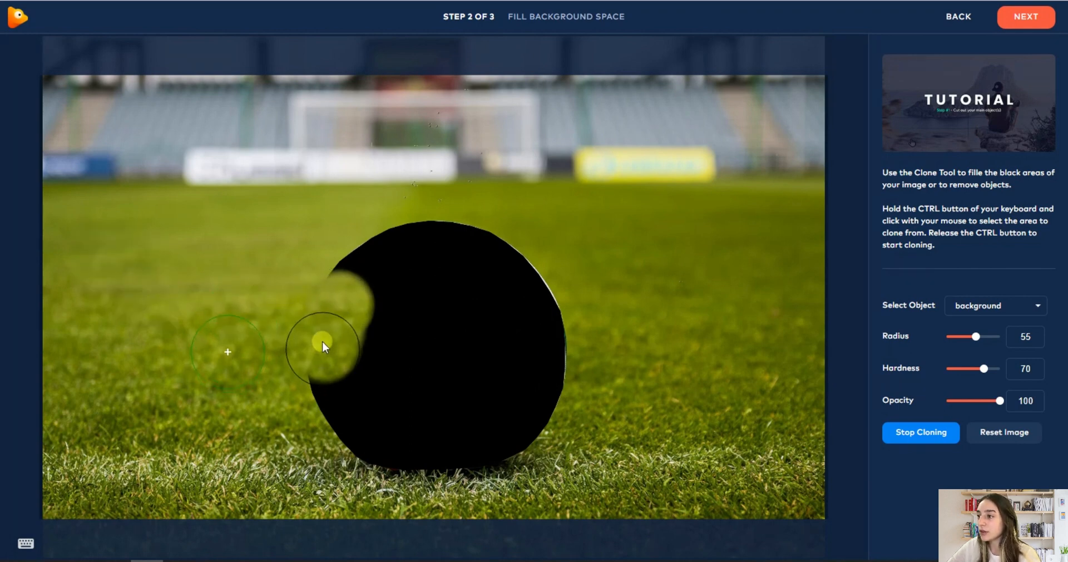
drag(323, 344, 405, 459)
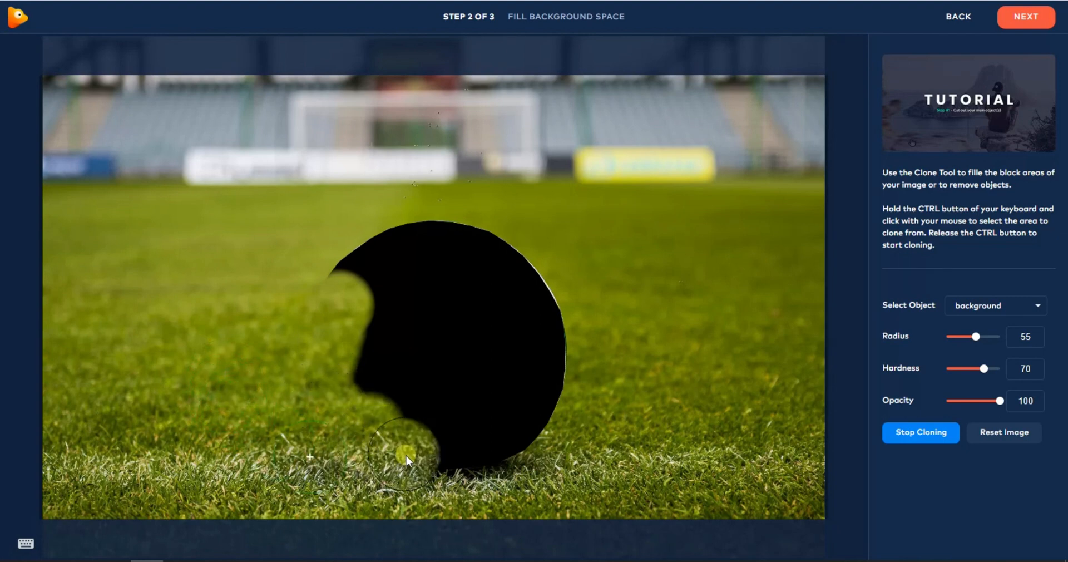
drag(405, 460, 394, 244)
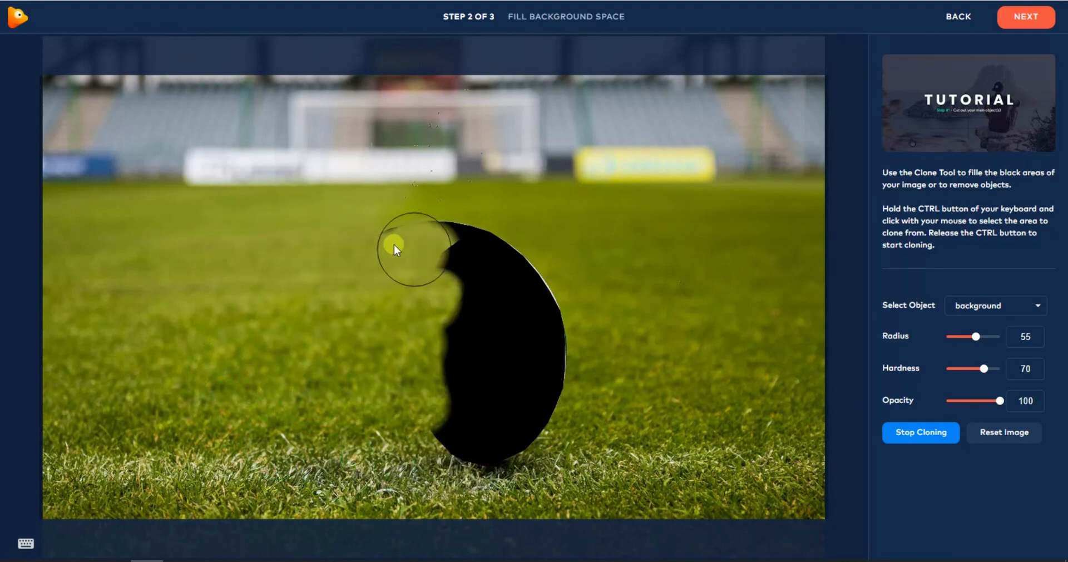
- Clone grass over the rest of the hole until no black remains, then stop cloning
drag(394, 245, 533, 414)
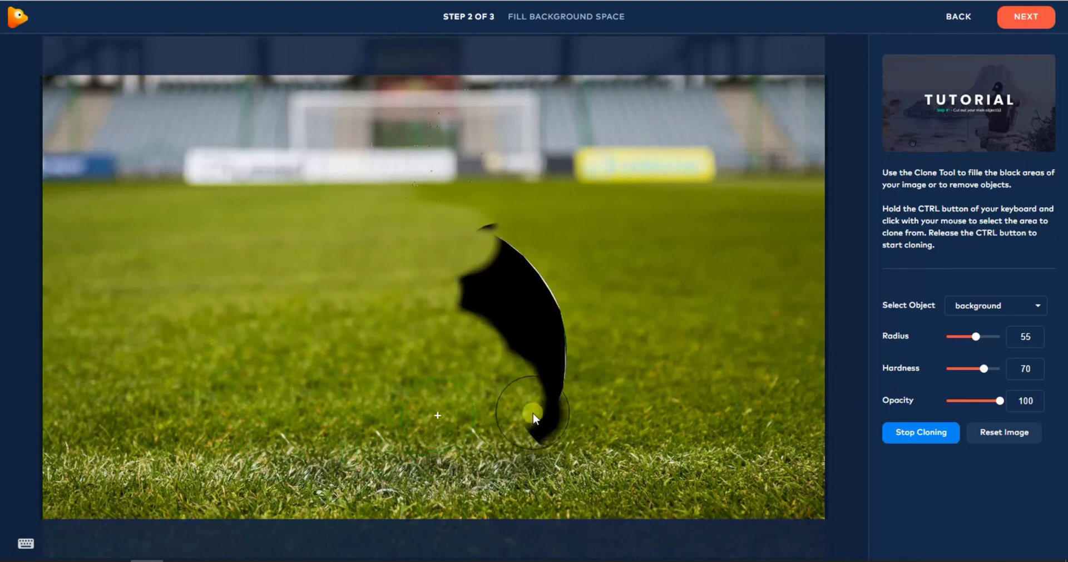
drag(535, 418, 459, 284)
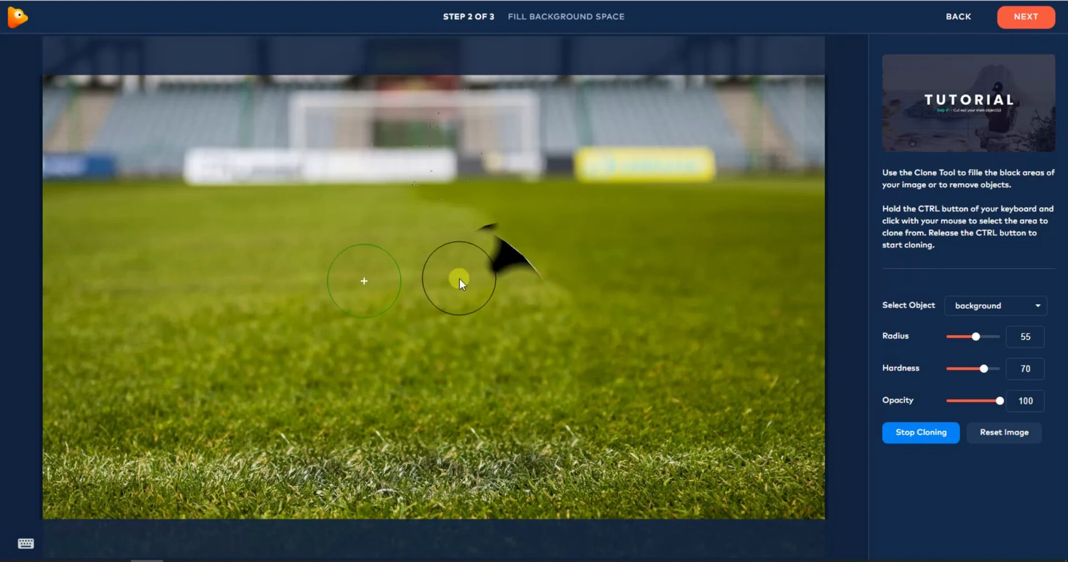
drag(459, 282, 514, 255)
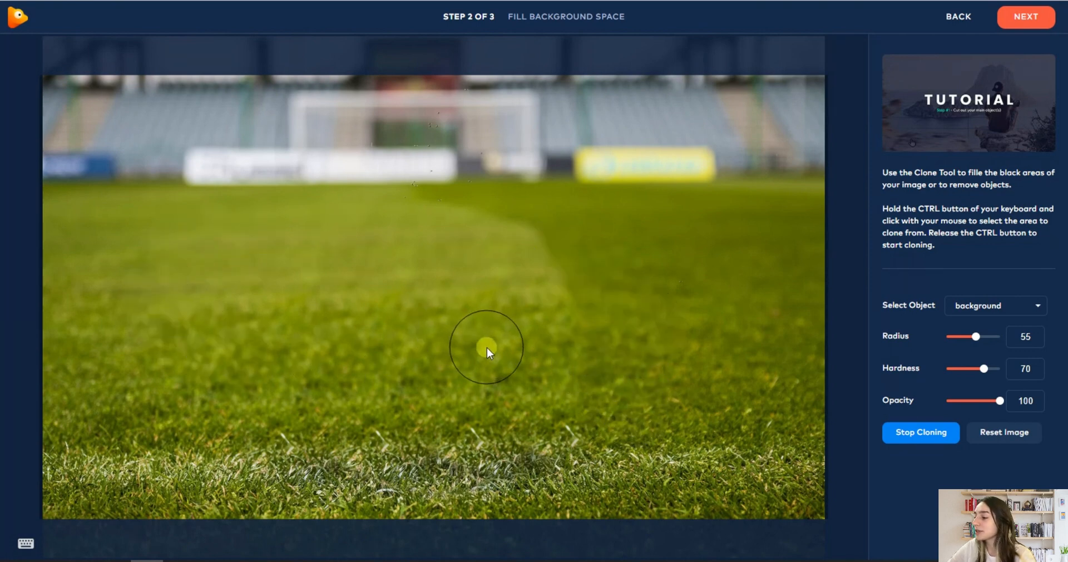
click(919, 431)
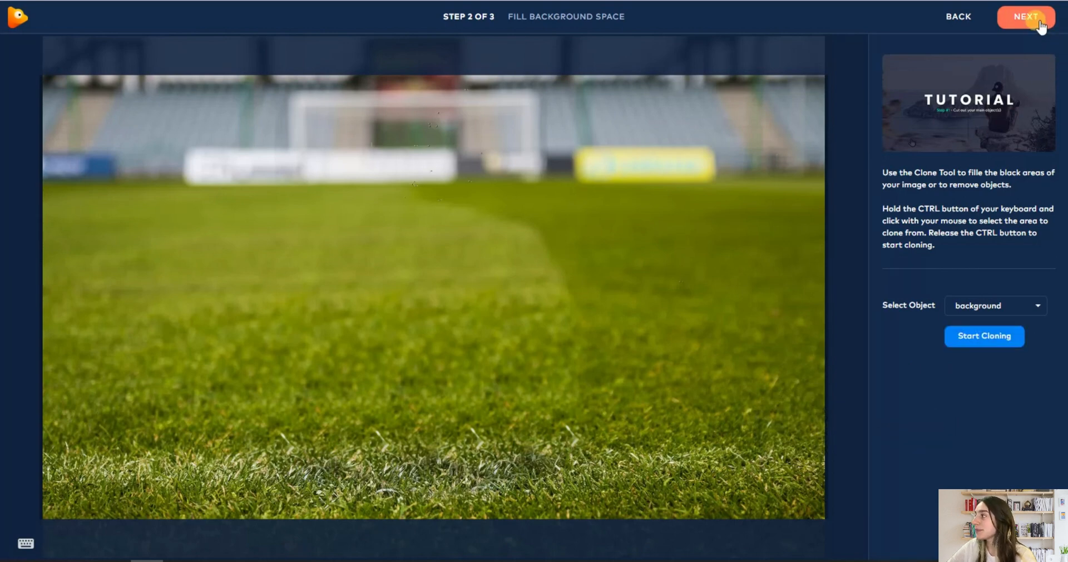
- Add a camera keyframe at about 3 s shifting the view so the ball sits lower and closer
click(1024, 17)
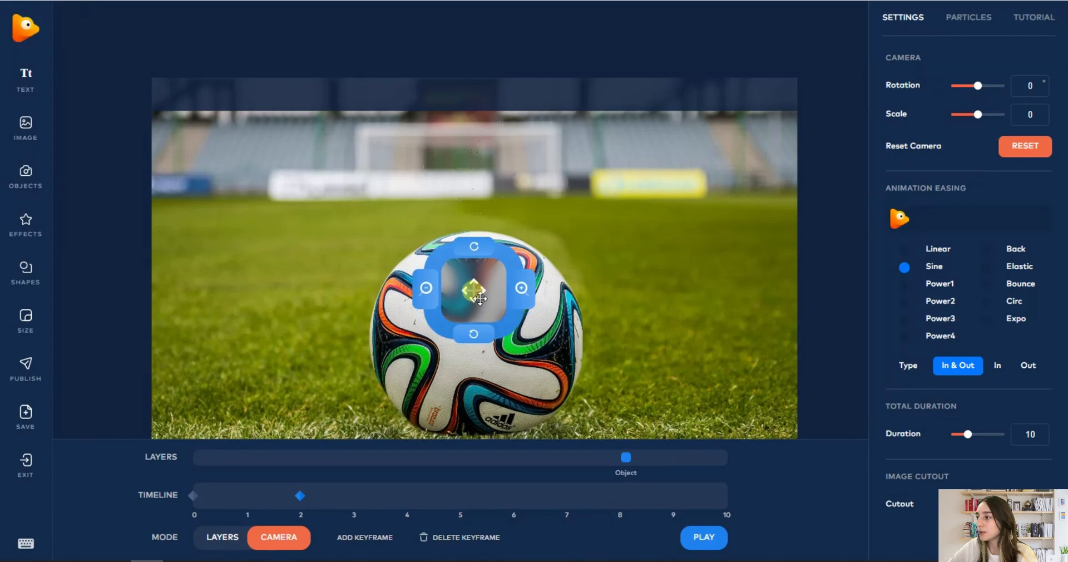
drag(474, 289, 474, 250)
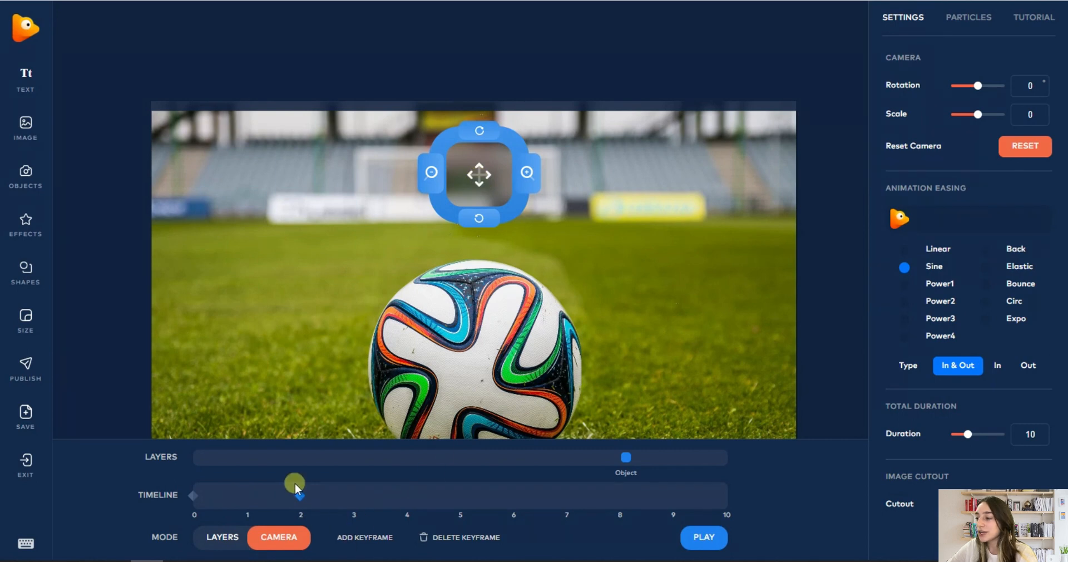
drag(296, 495, 326, 495)
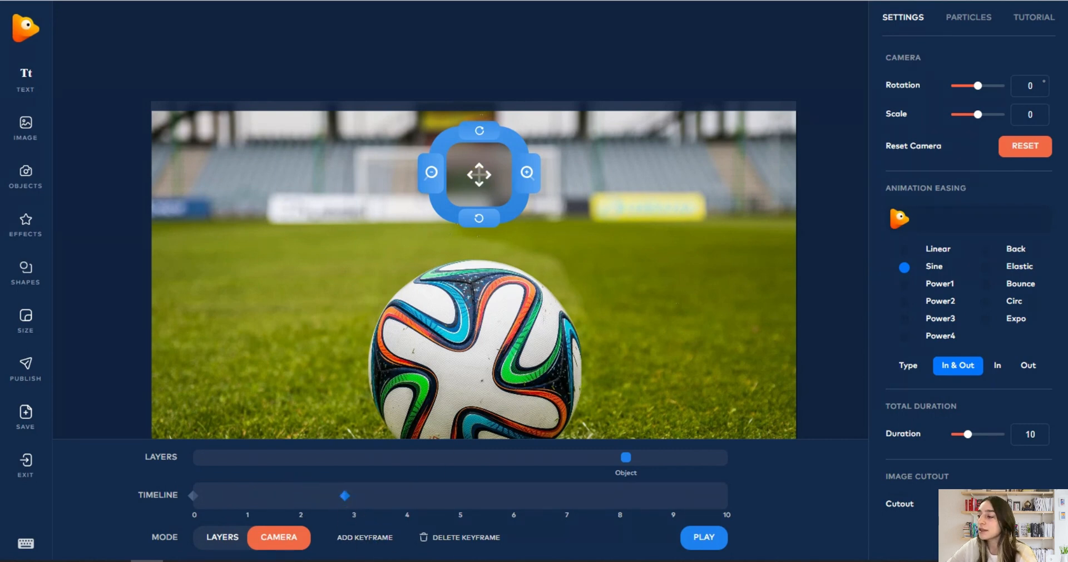
- Preview the camera animation, then stop playback
click(702, 538)
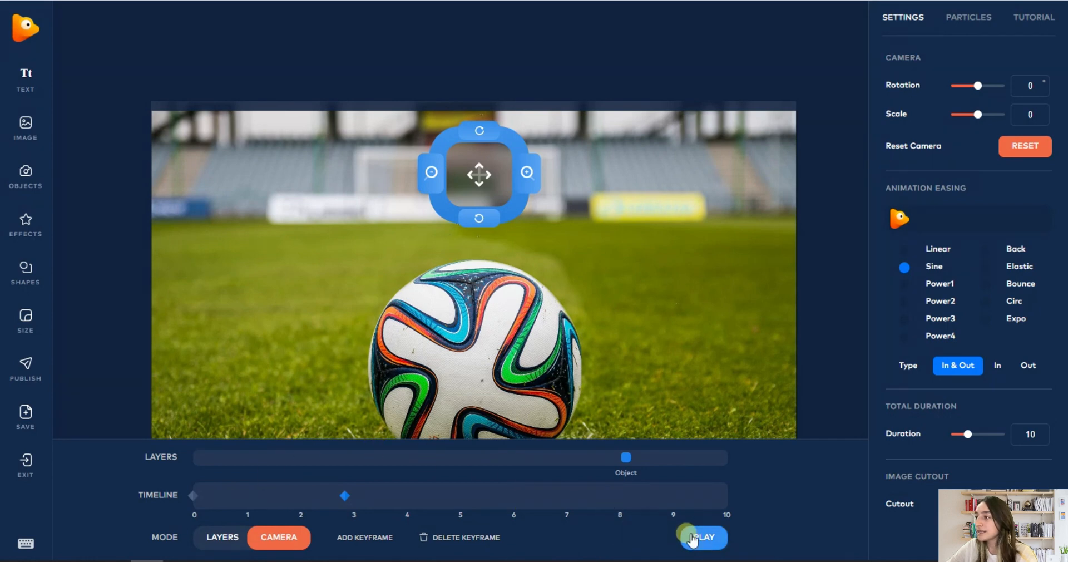
click(701, 537)
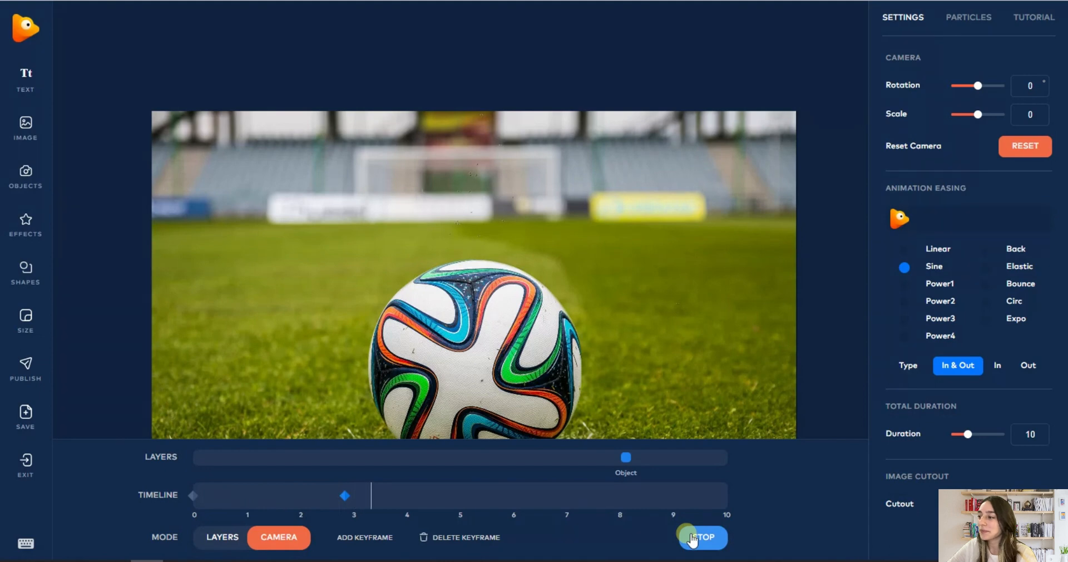
click(702, 537)
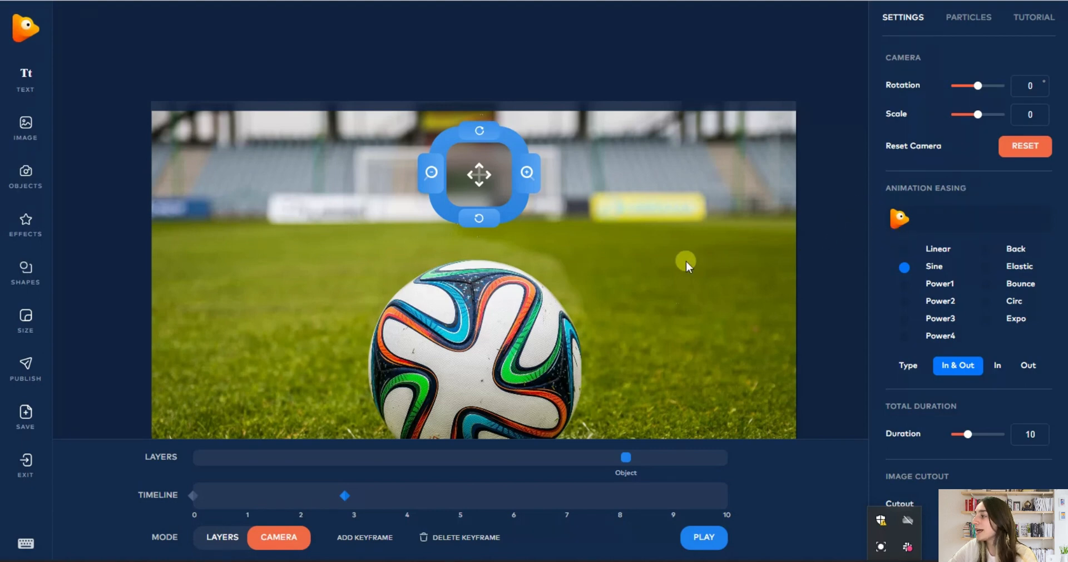
- Set the camera animation easing to Back only and preview the result
click(985, 250)
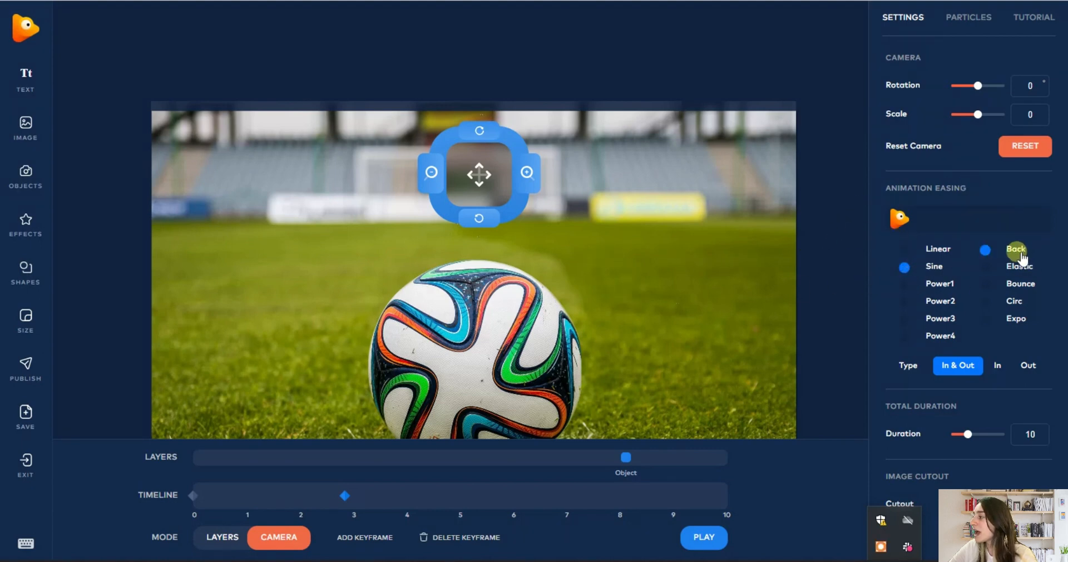
click(984, 266)
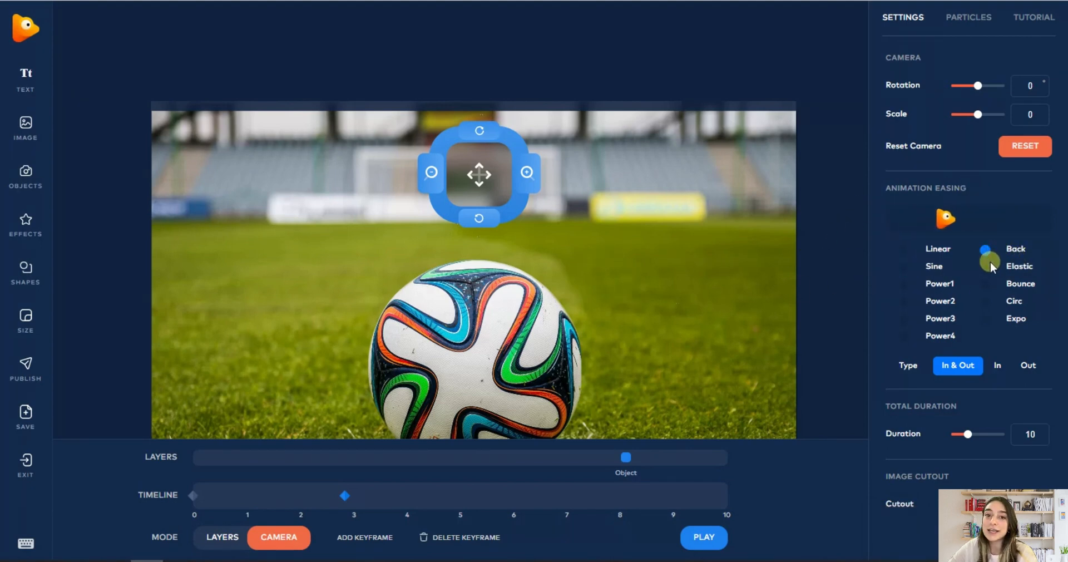
click(703, 537)
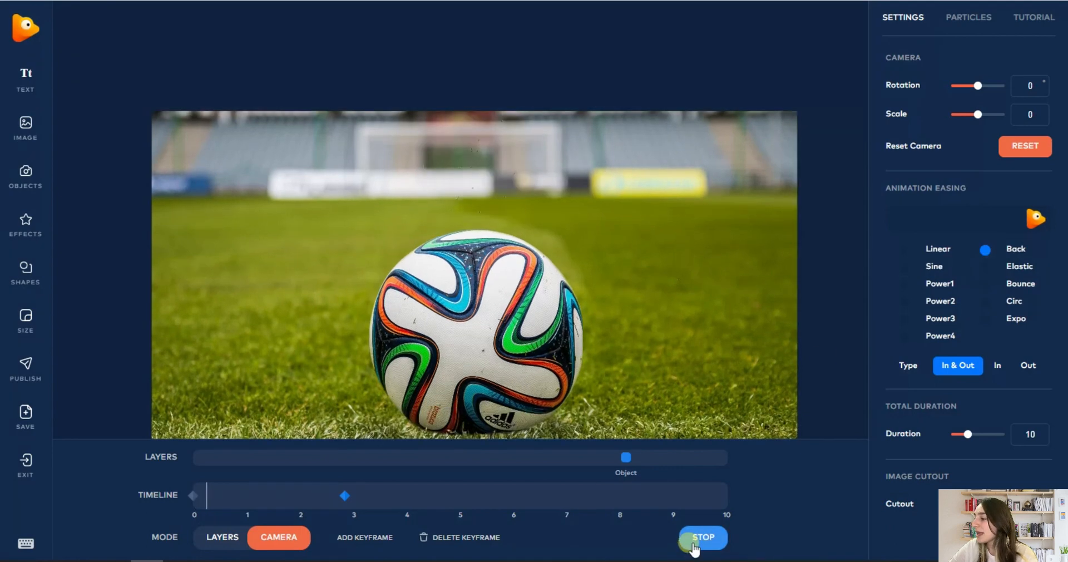